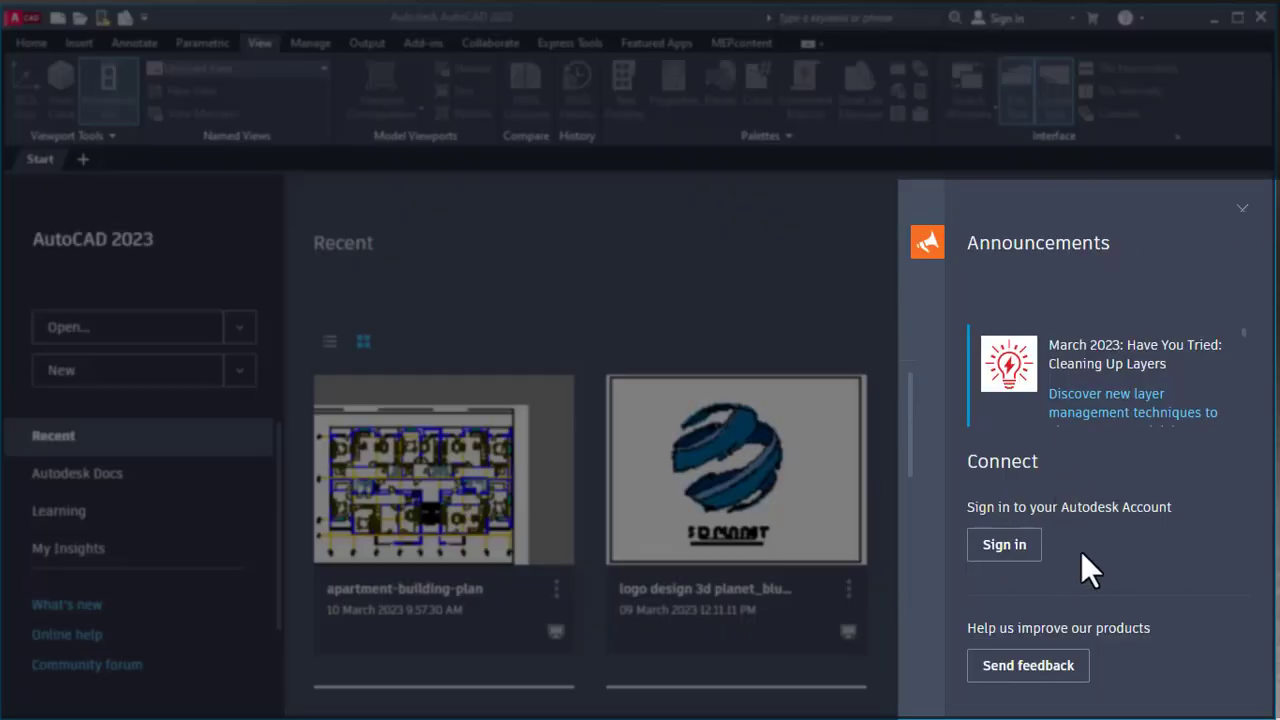
mouse_move(1130, 365)
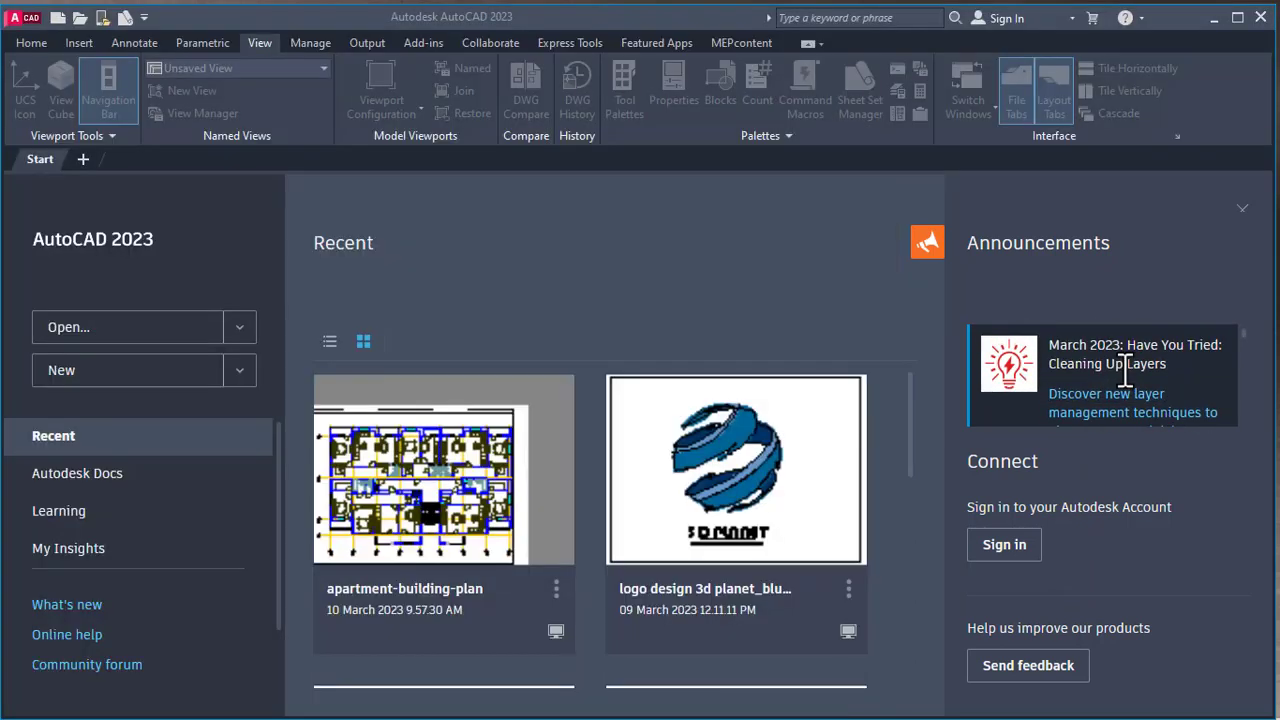
mouse_move(248, 268)
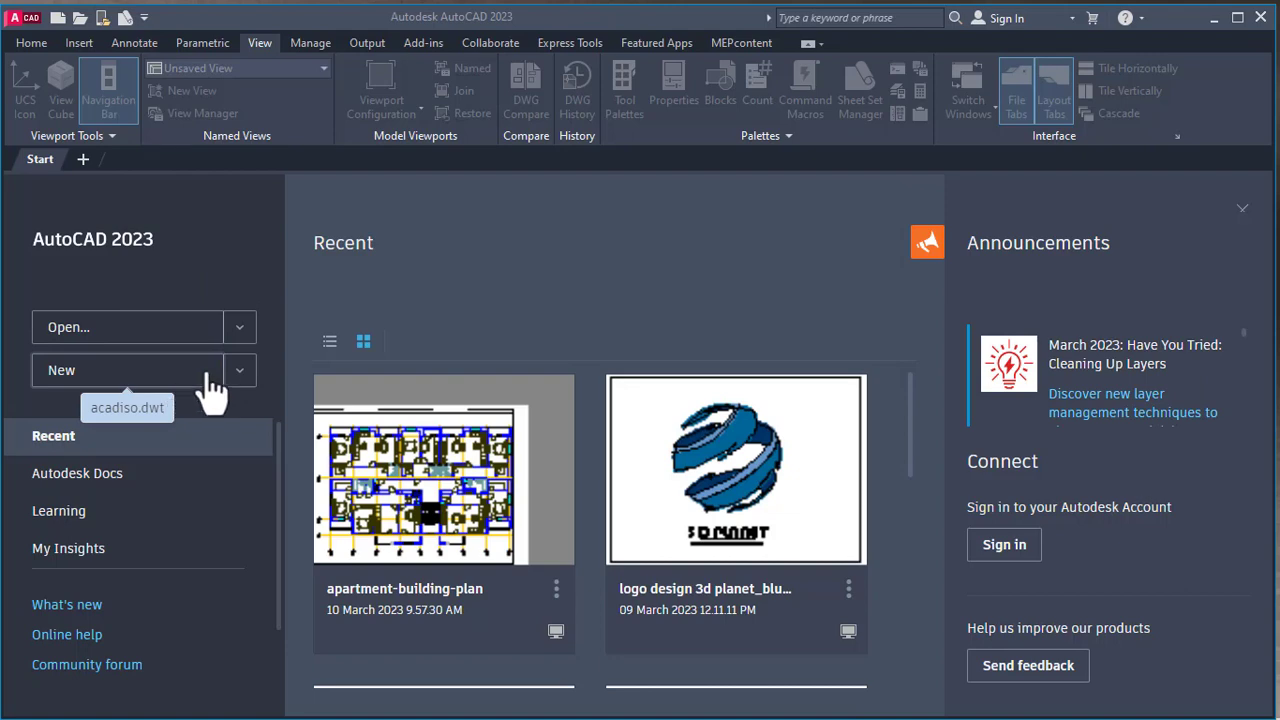
mouse_move(215, 385)
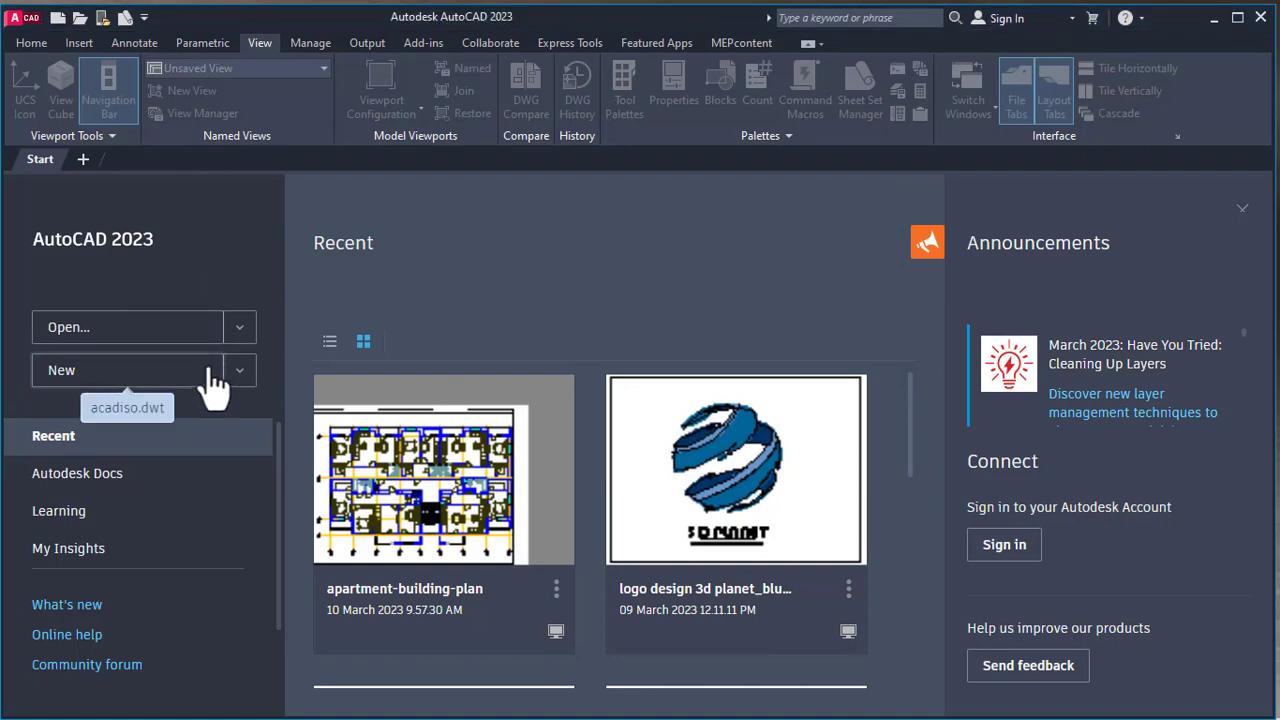
Step: Create Drawing1 from the acadiso template and return to the Start page
click(127, 407)
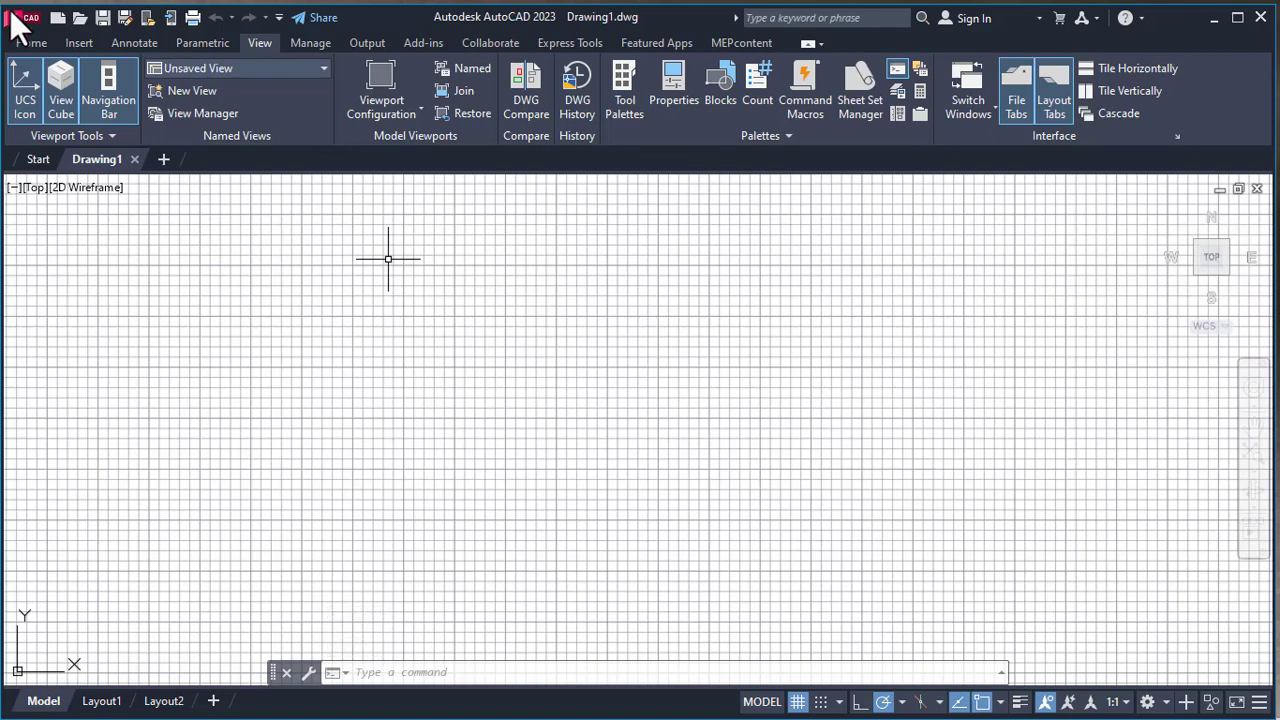
click(38, 159)
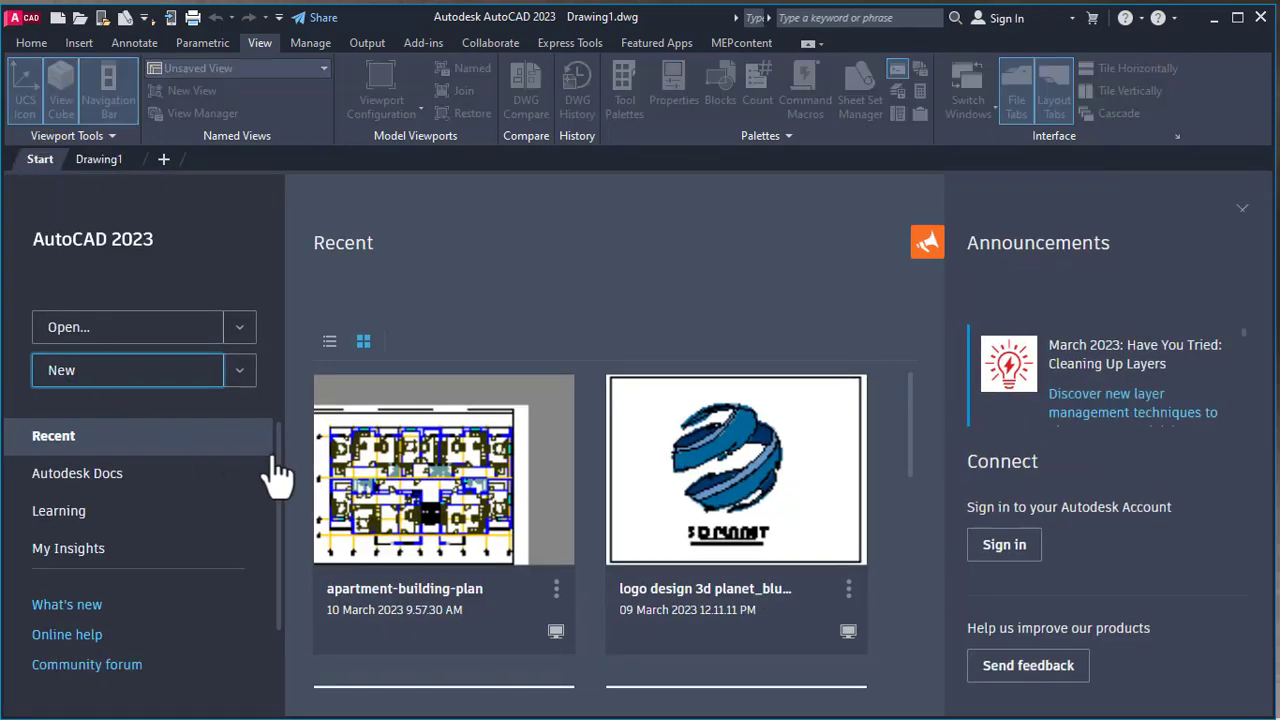
click(239, 370)
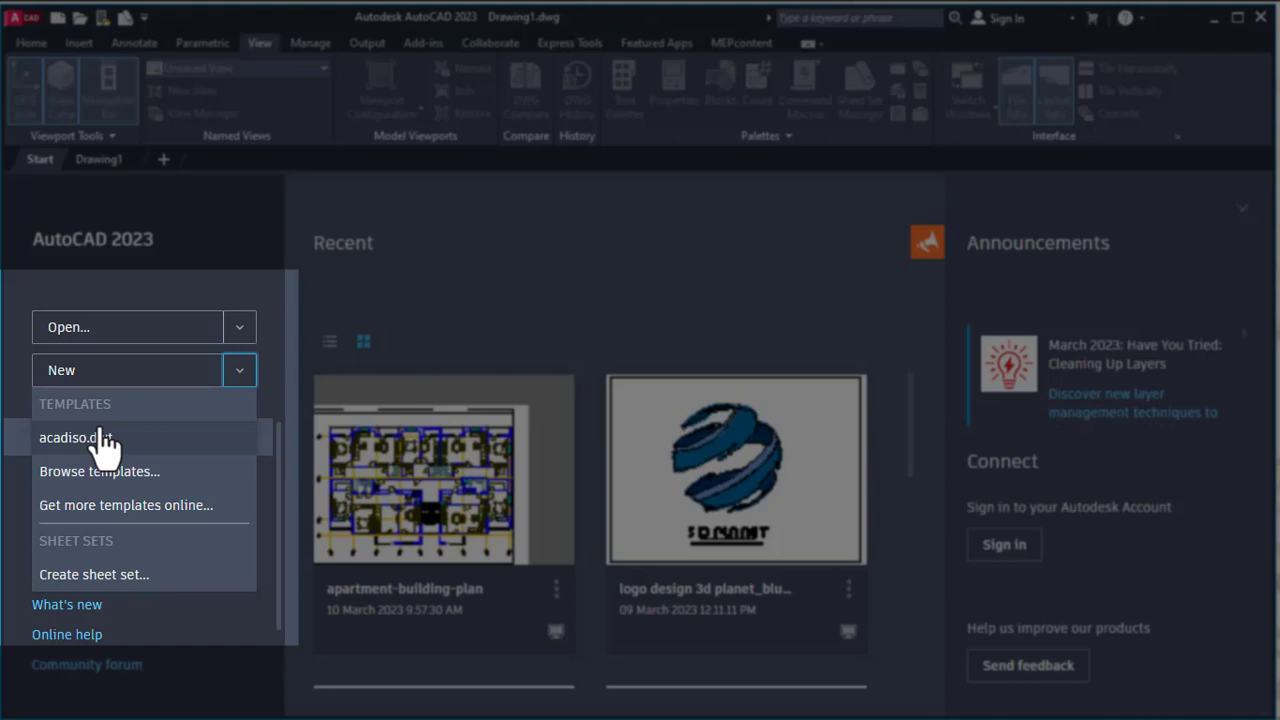
click(239, 370)
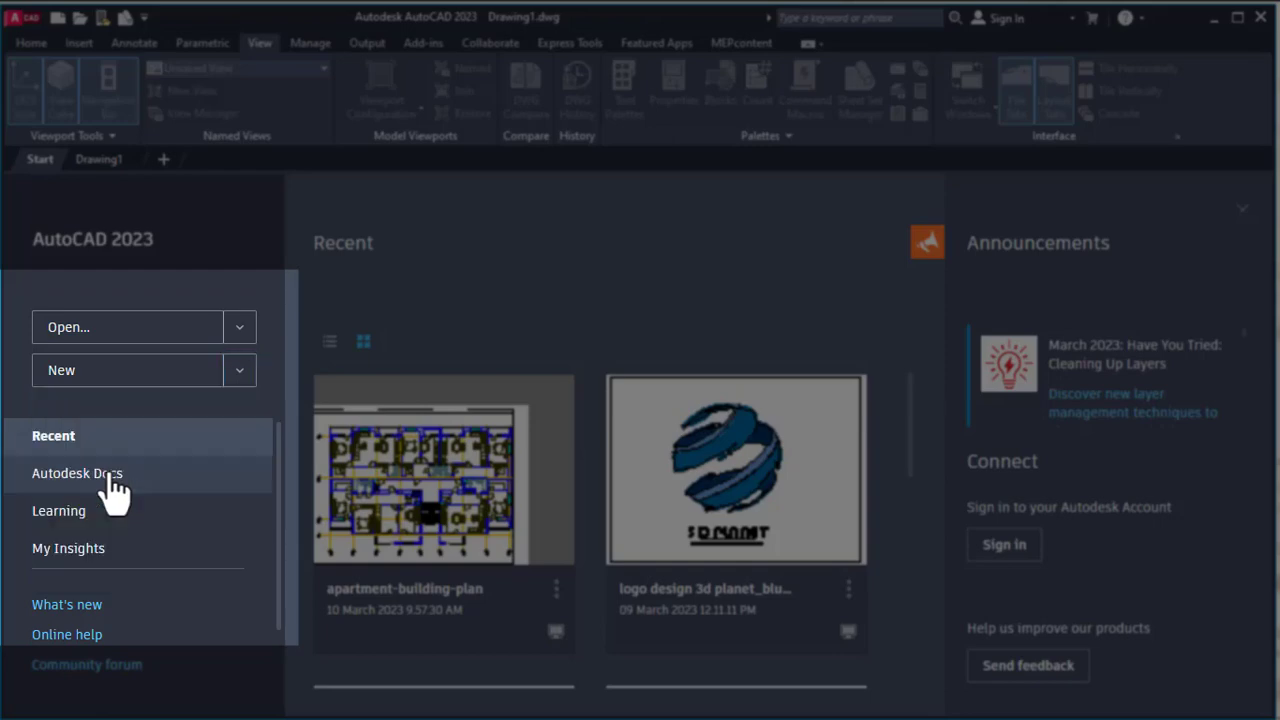
Step: Browse the templates, preview acadiso and Tutorial-iArch, and create Drawing2 from the chosen template
click(127, 370)
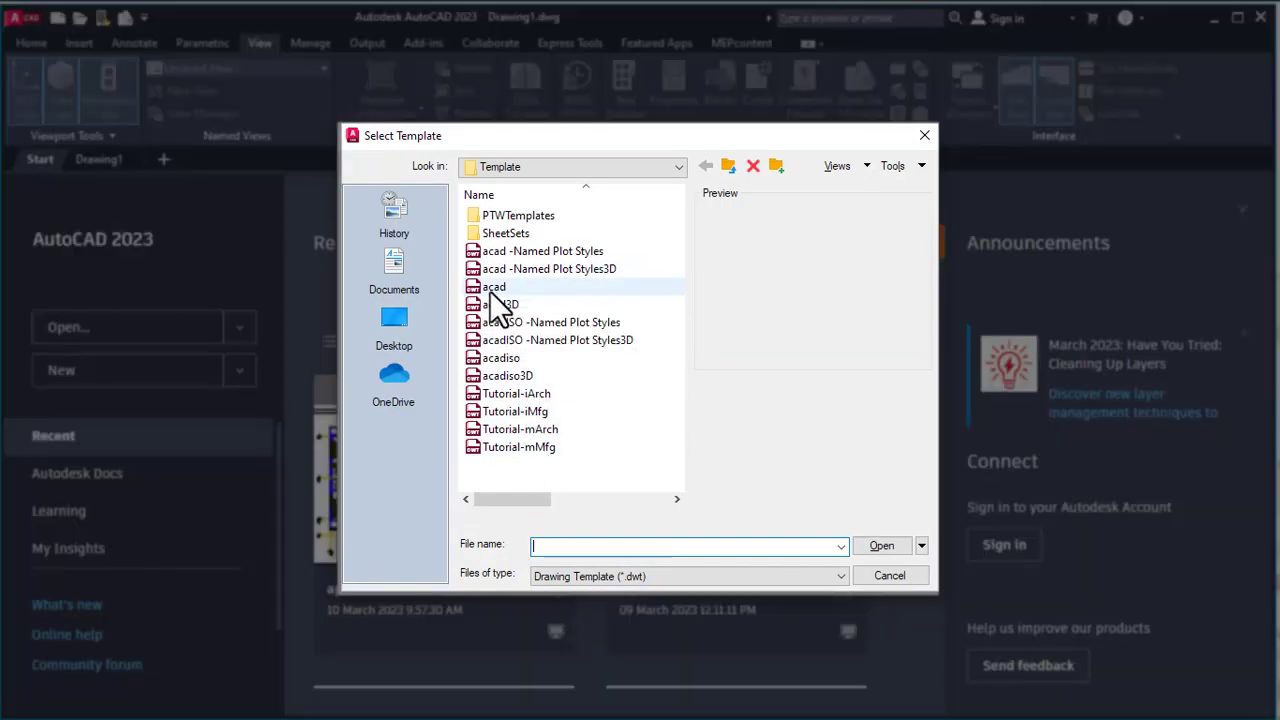
click(500, 357)
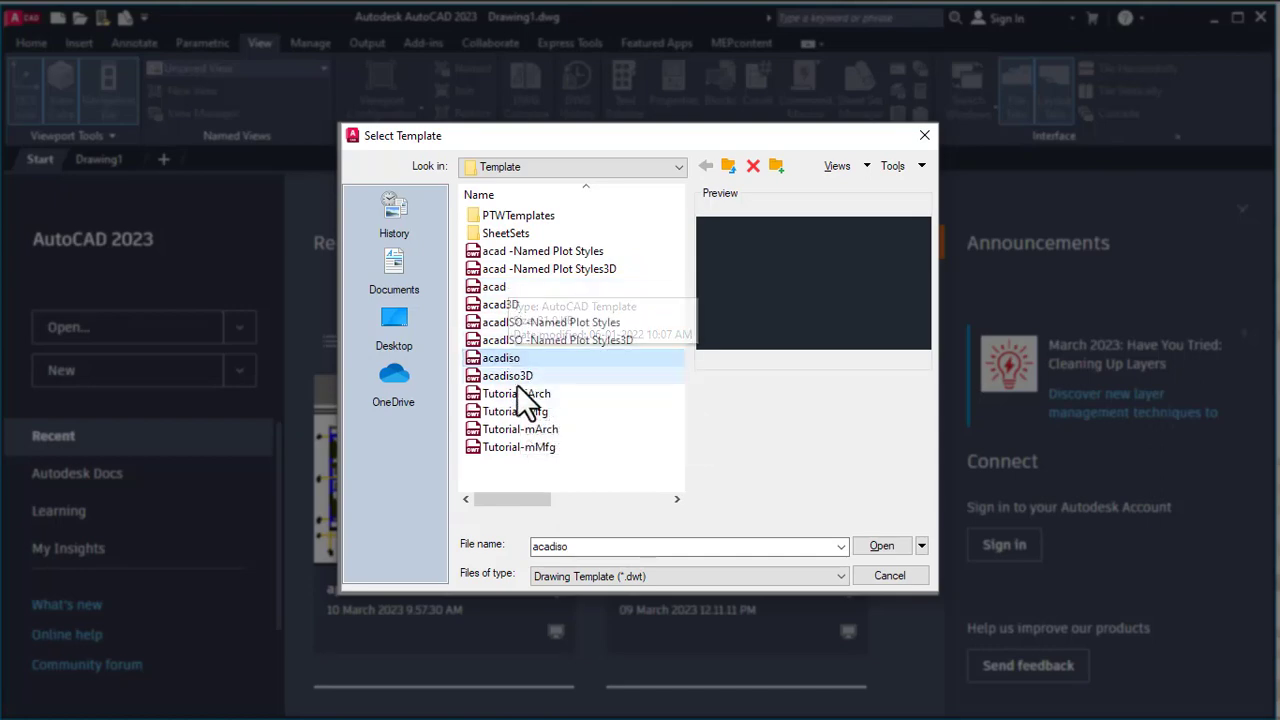
click(515, 393)
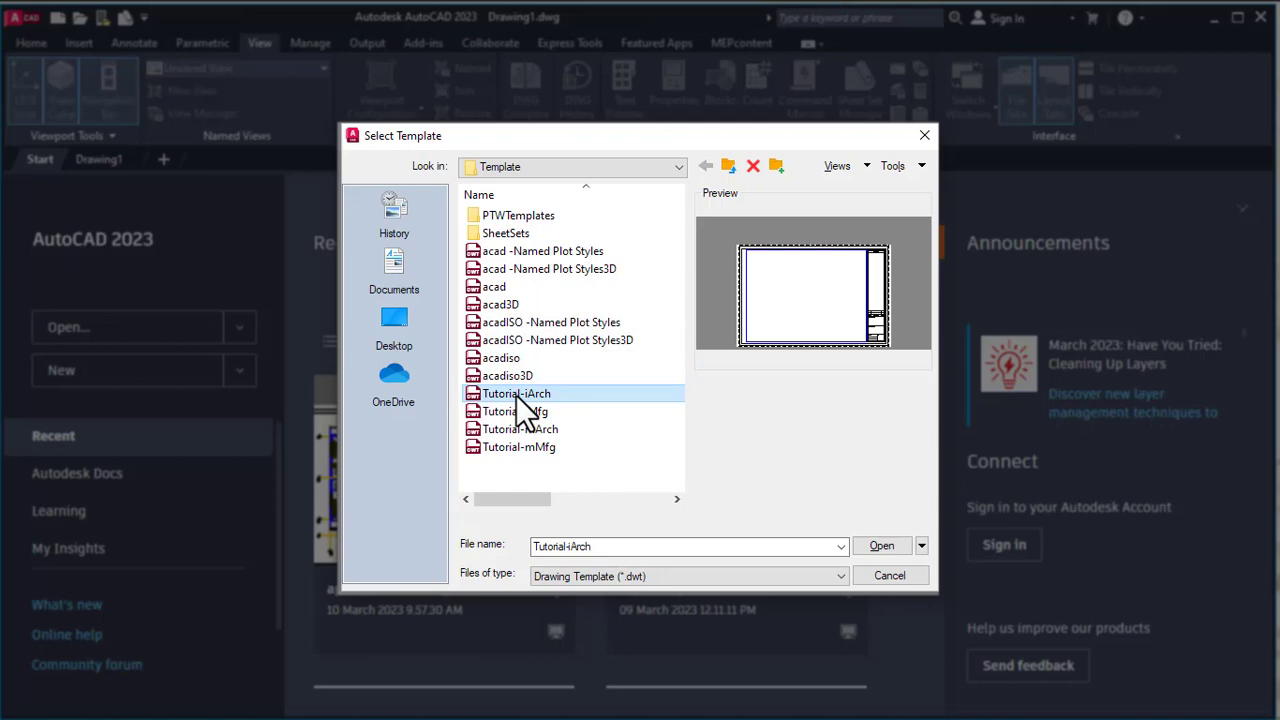
mouse_move(890, 280)
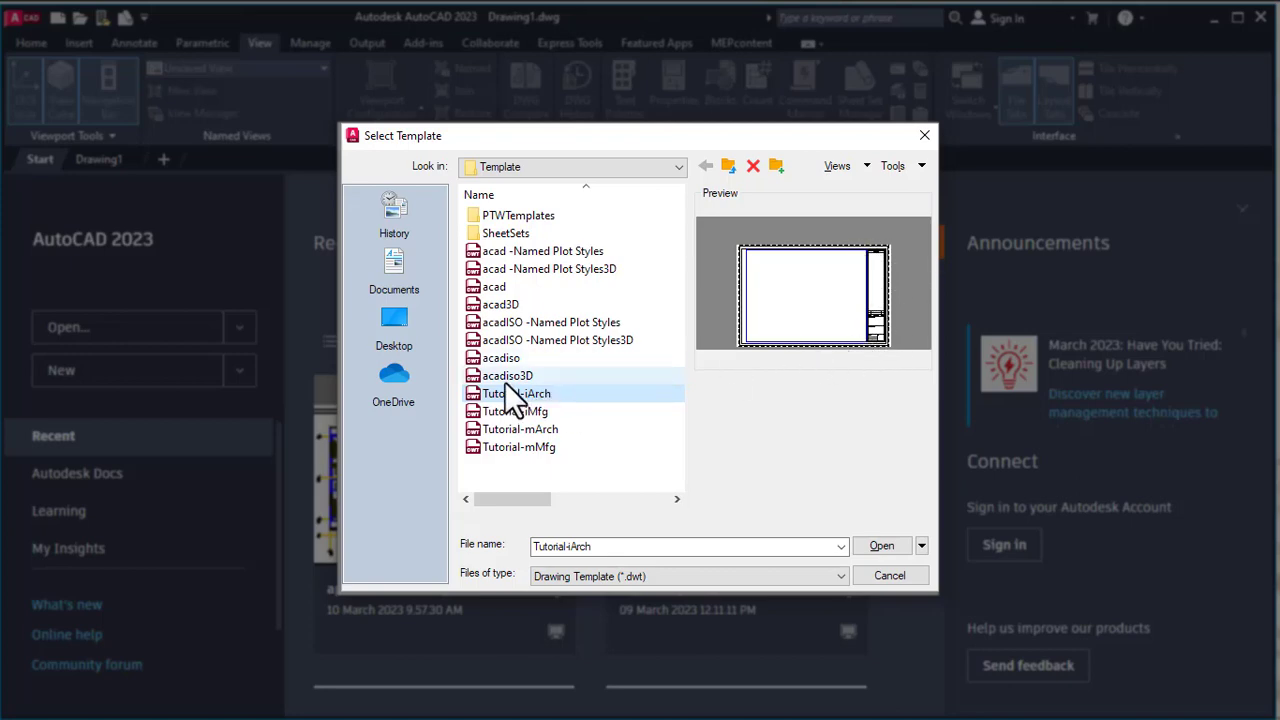
click(502, 357)
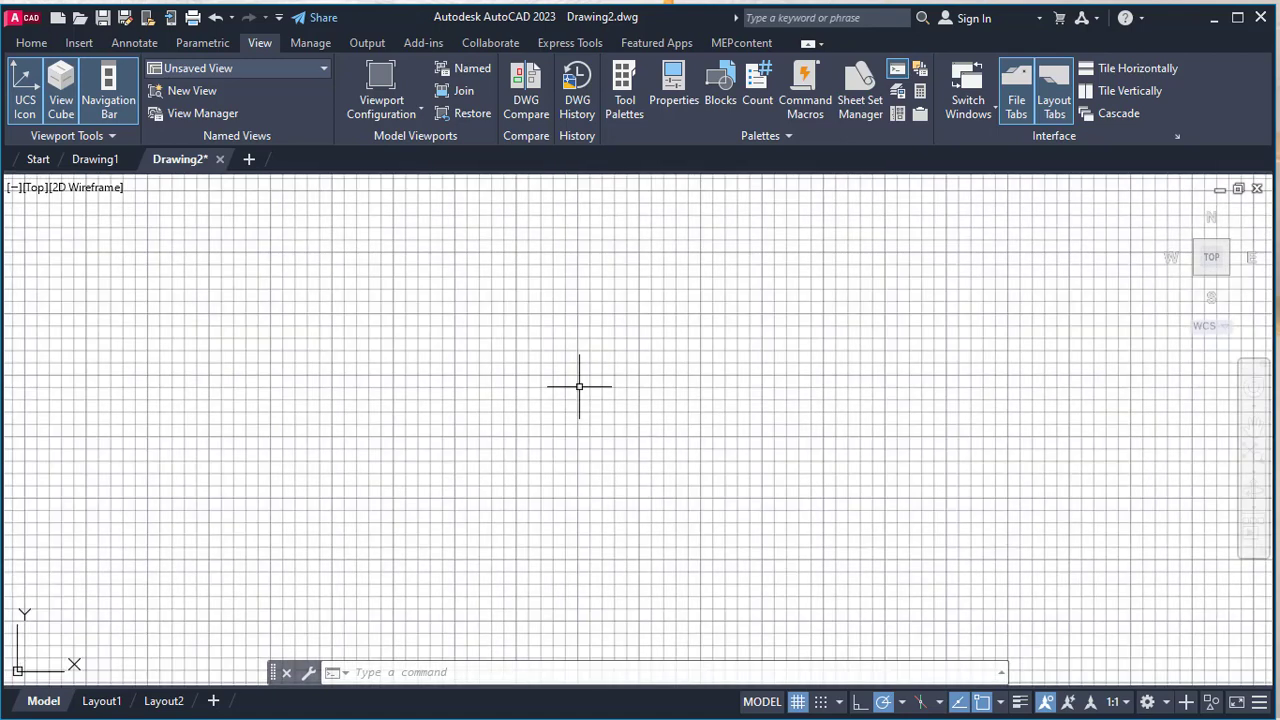
mouse_move(643, 521)
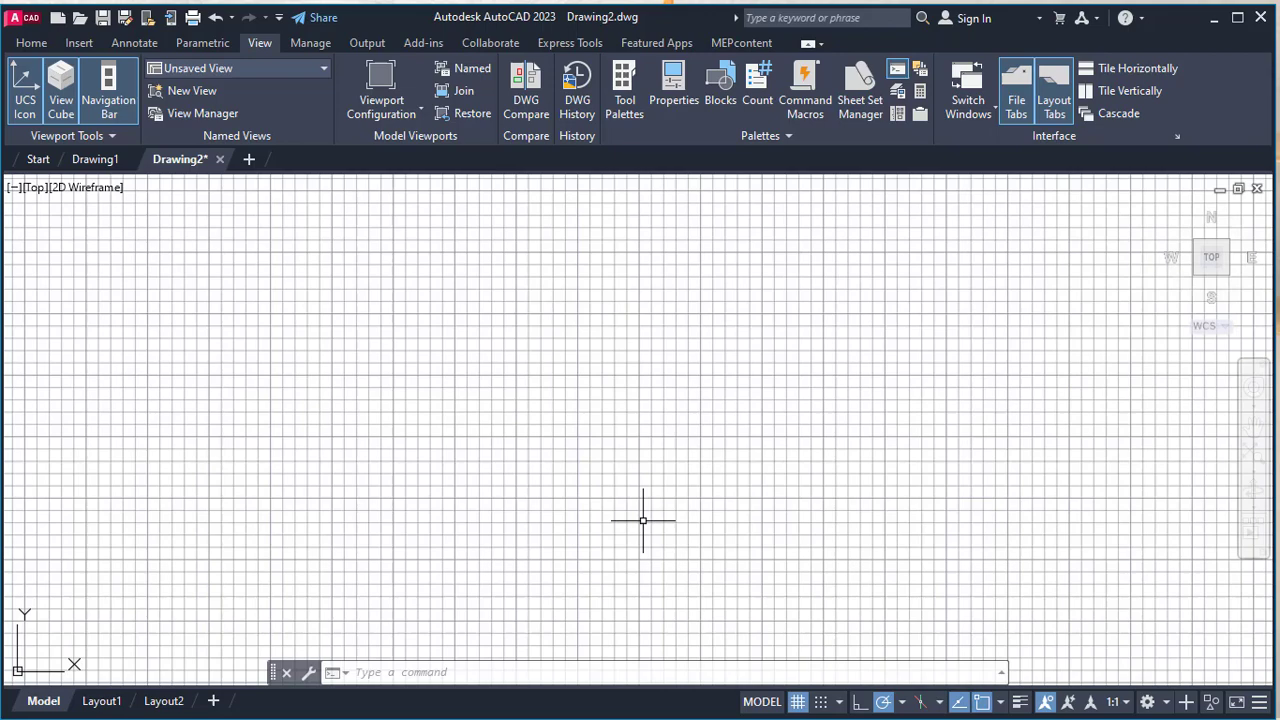
text(op)
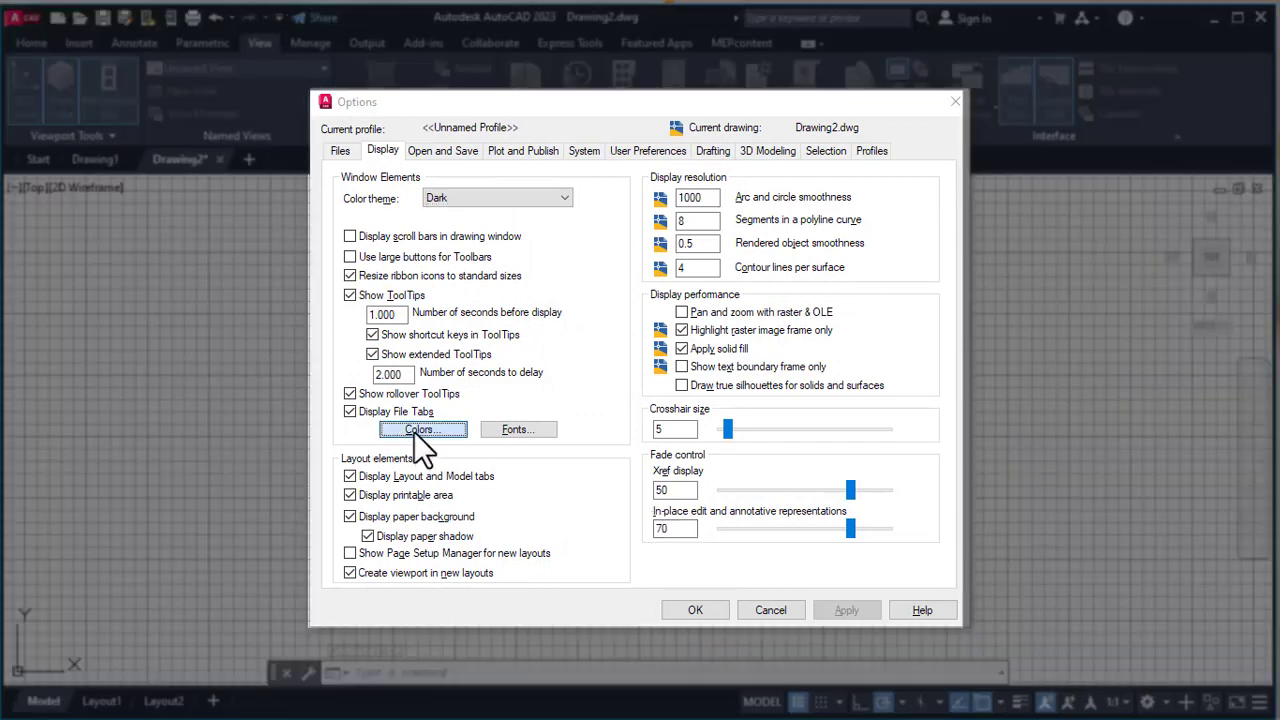
Step: Restore classic drawing window colours for a black background, then show the Home tab tools
click(421, 429)
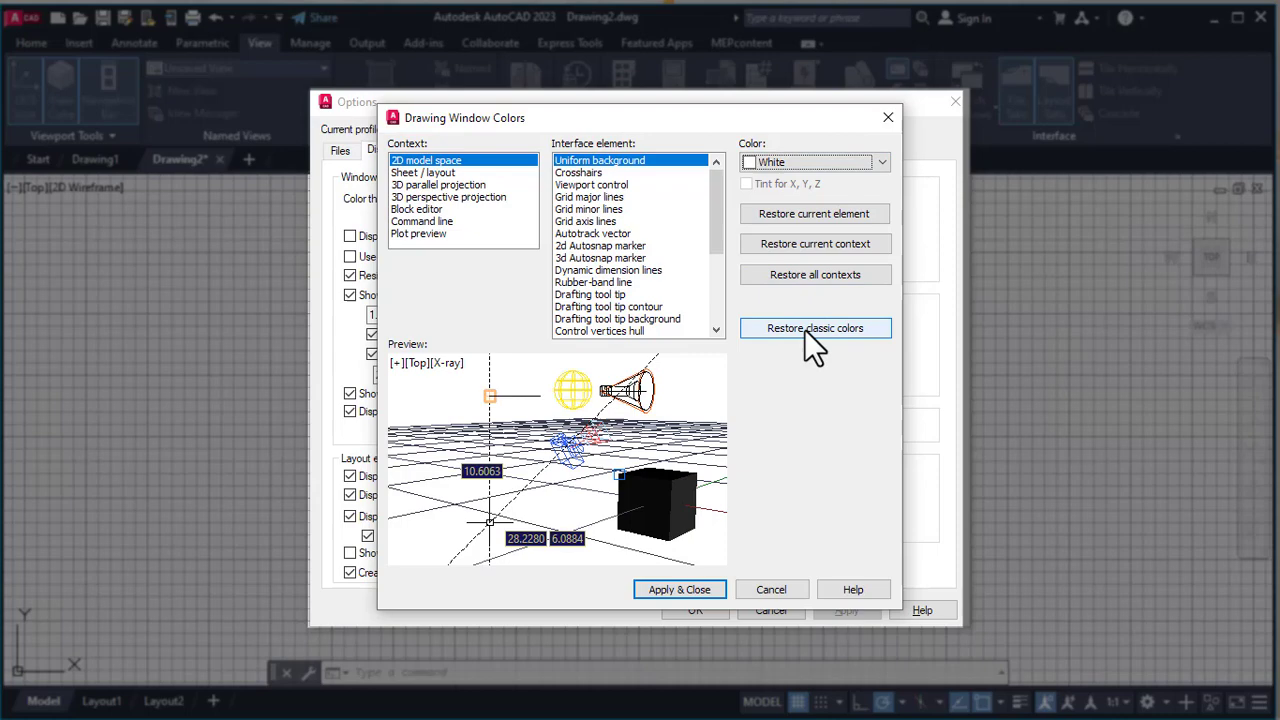
click(814, 328)
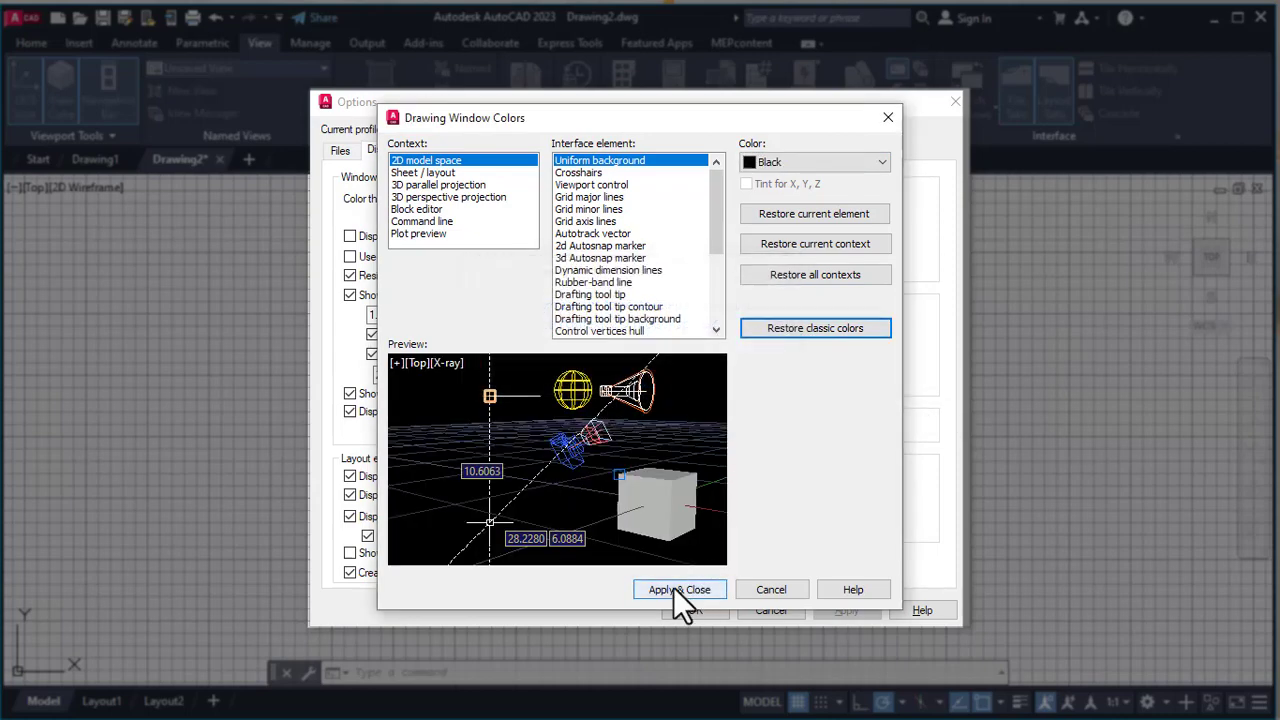
click(680, 589)
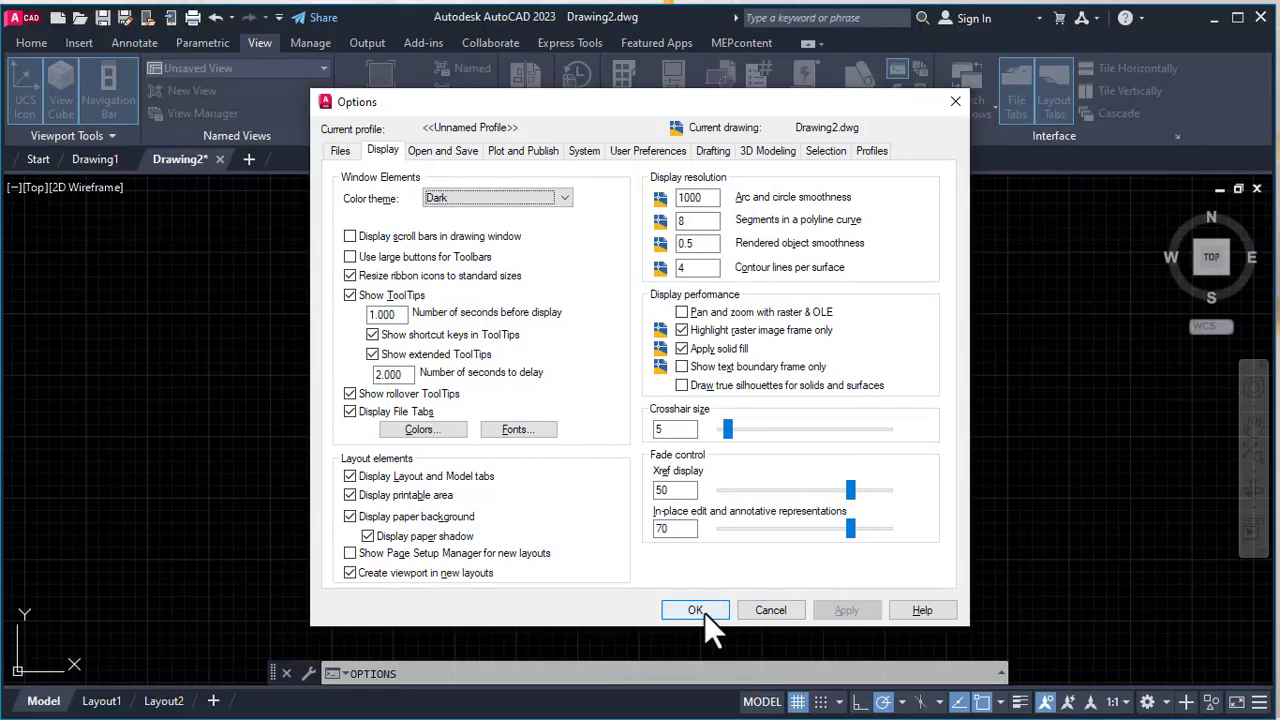
click(695, 610)
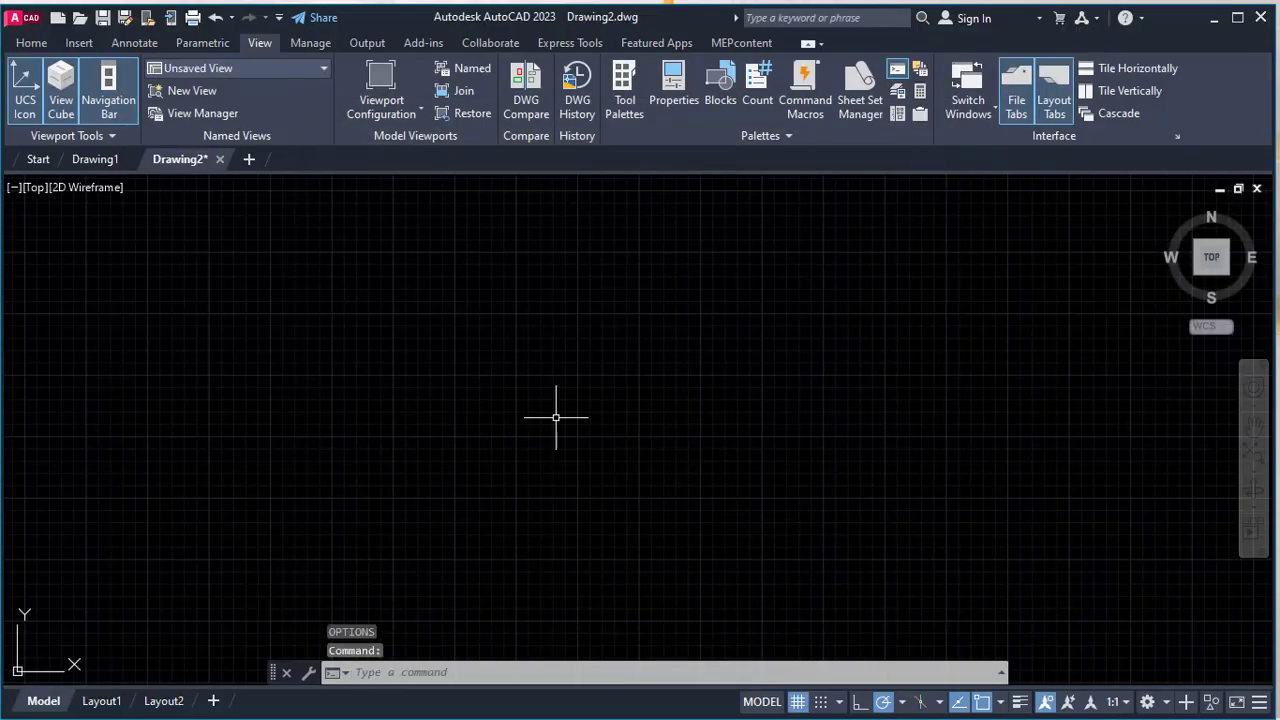
click(31, 42)
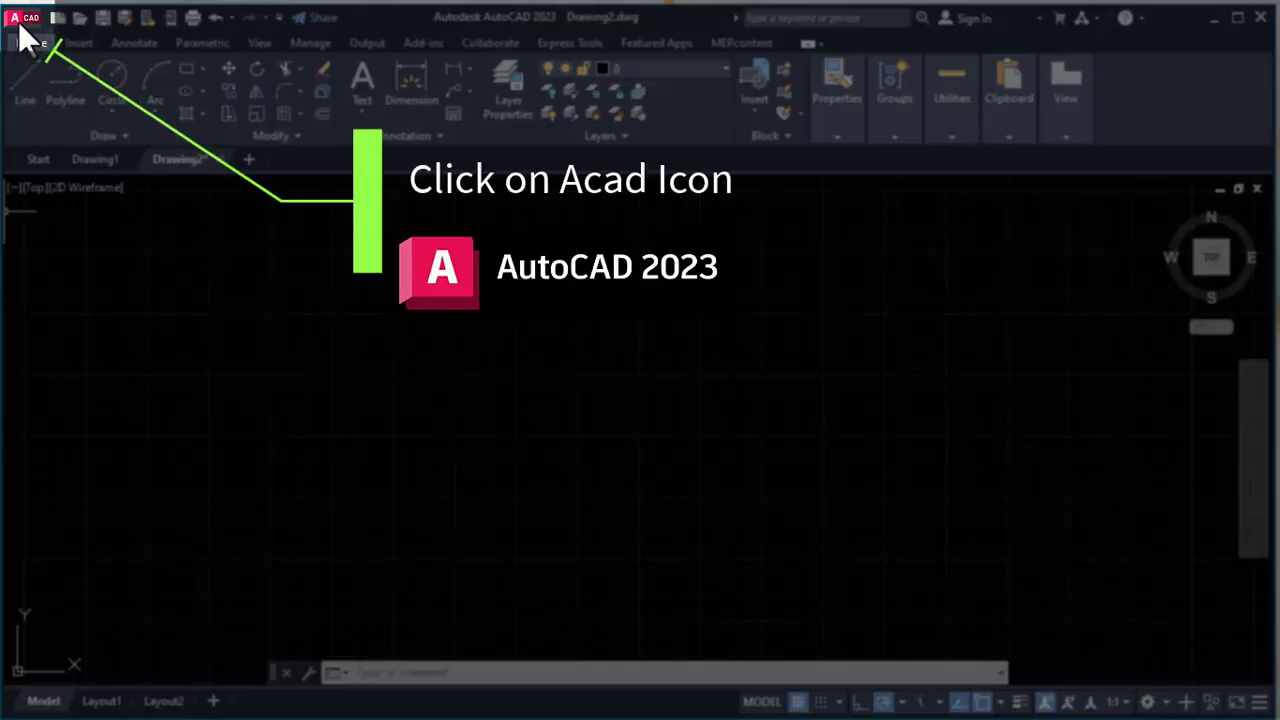
Step: Browse the application menu's recent documents and its Save As copy options
click(25, 17)
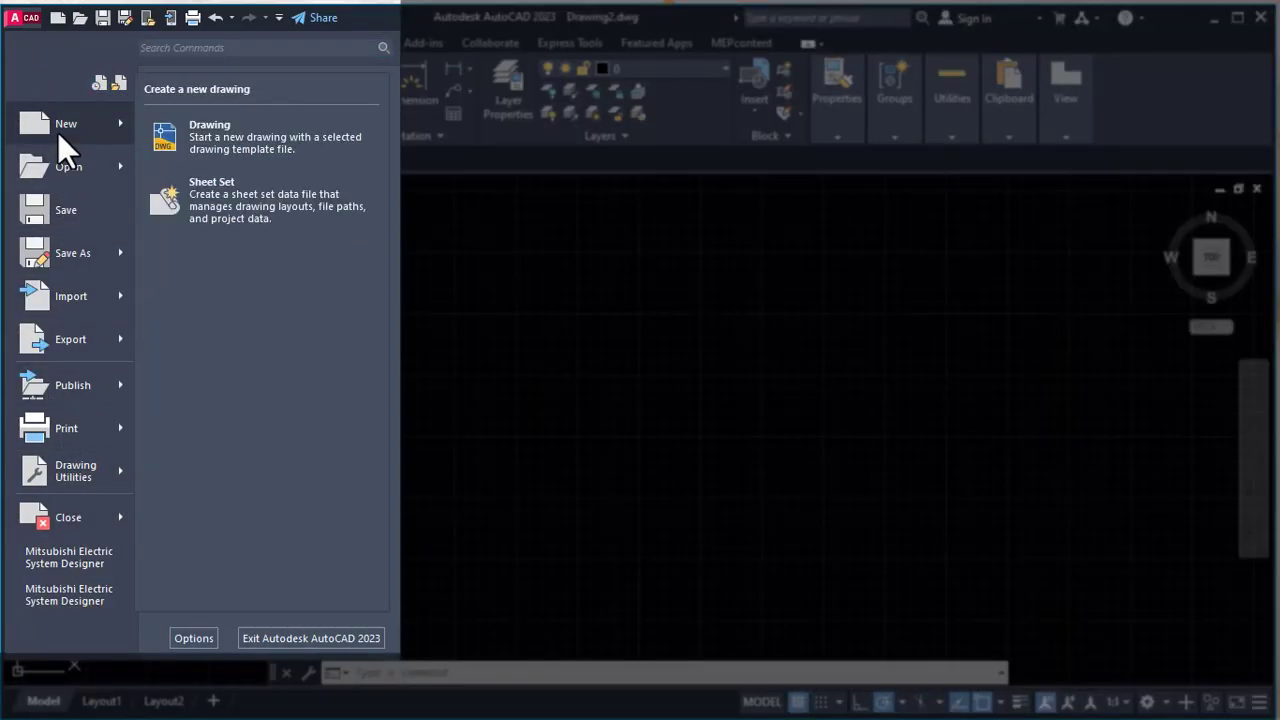
mouse_move(78, 166)
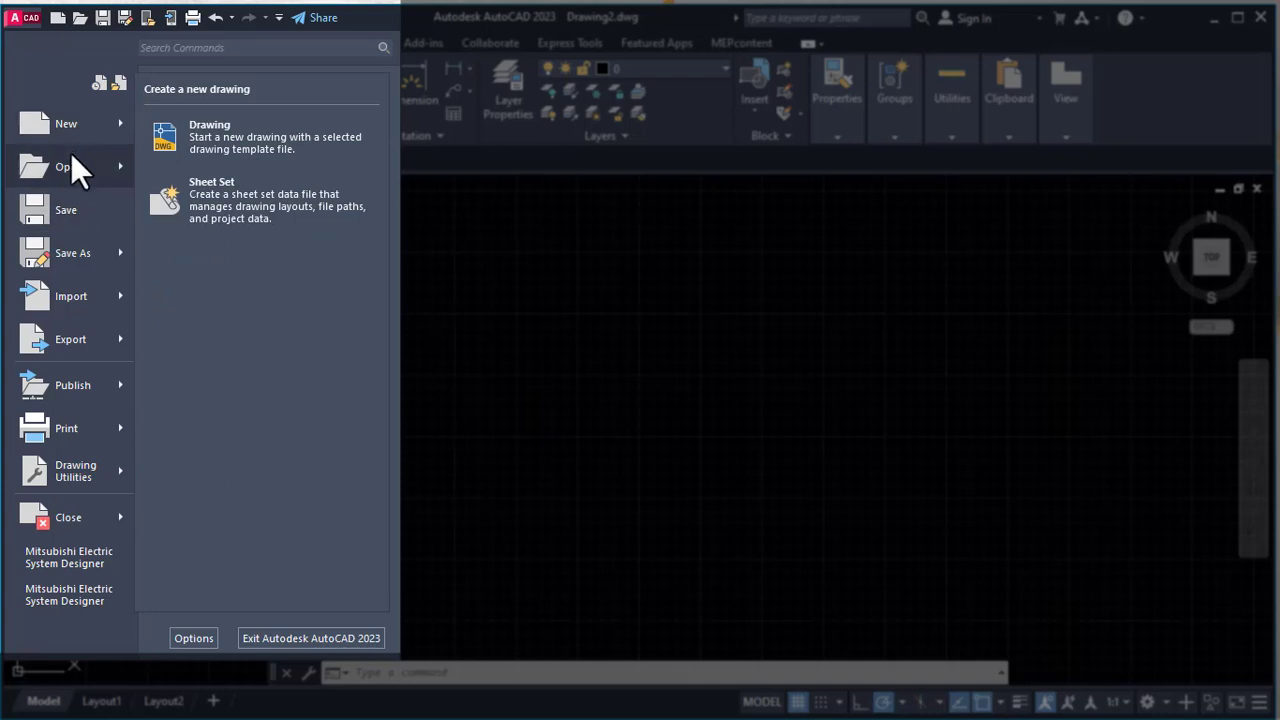
click(68, 166)
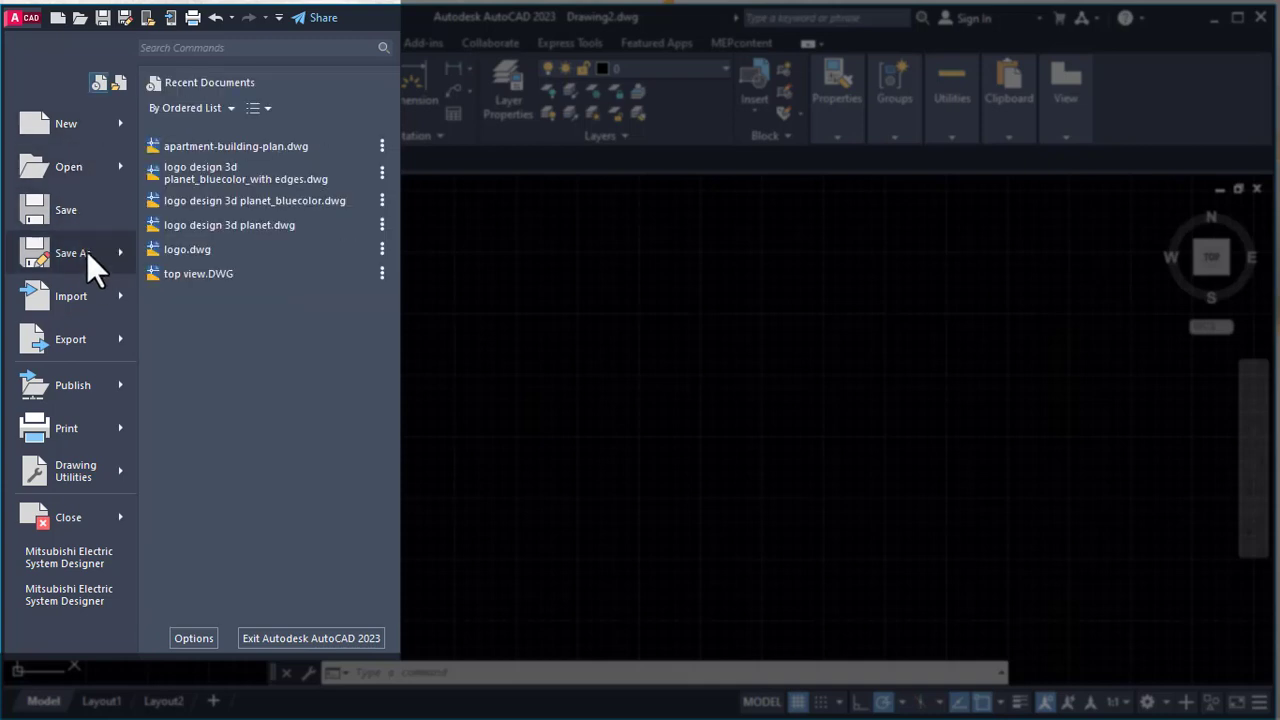
click(70, 252)
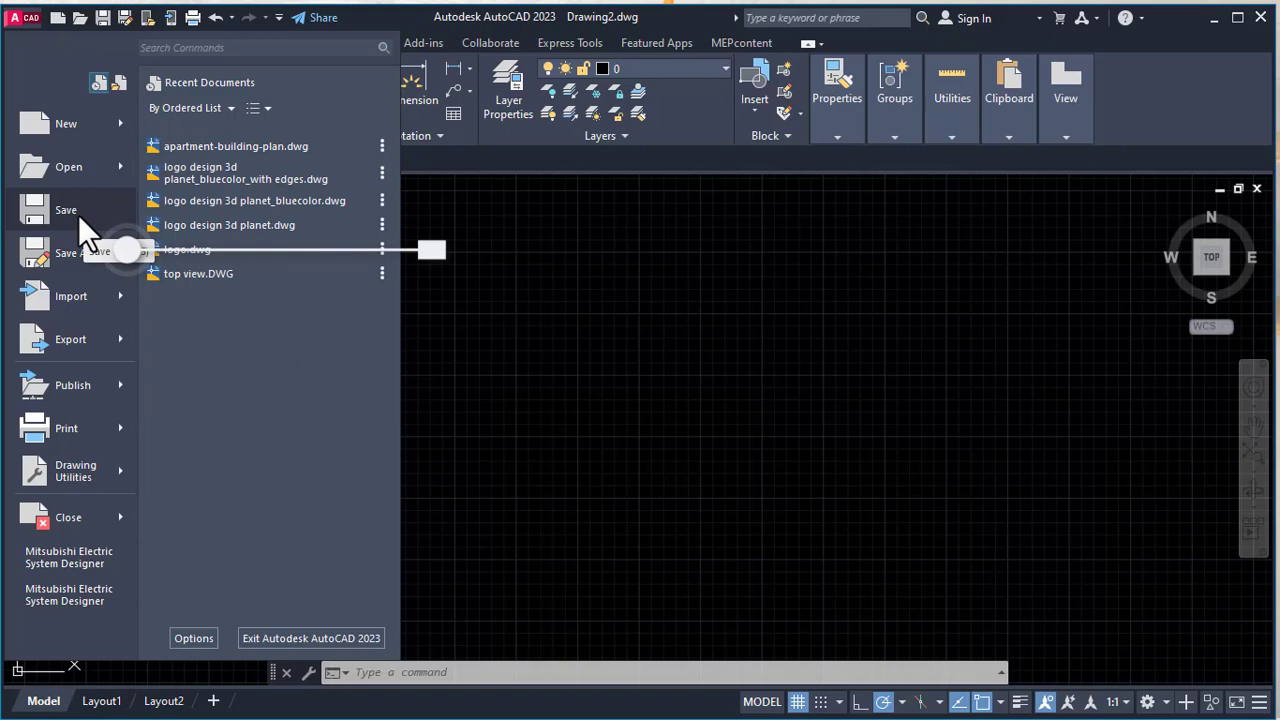
click(72, 252)
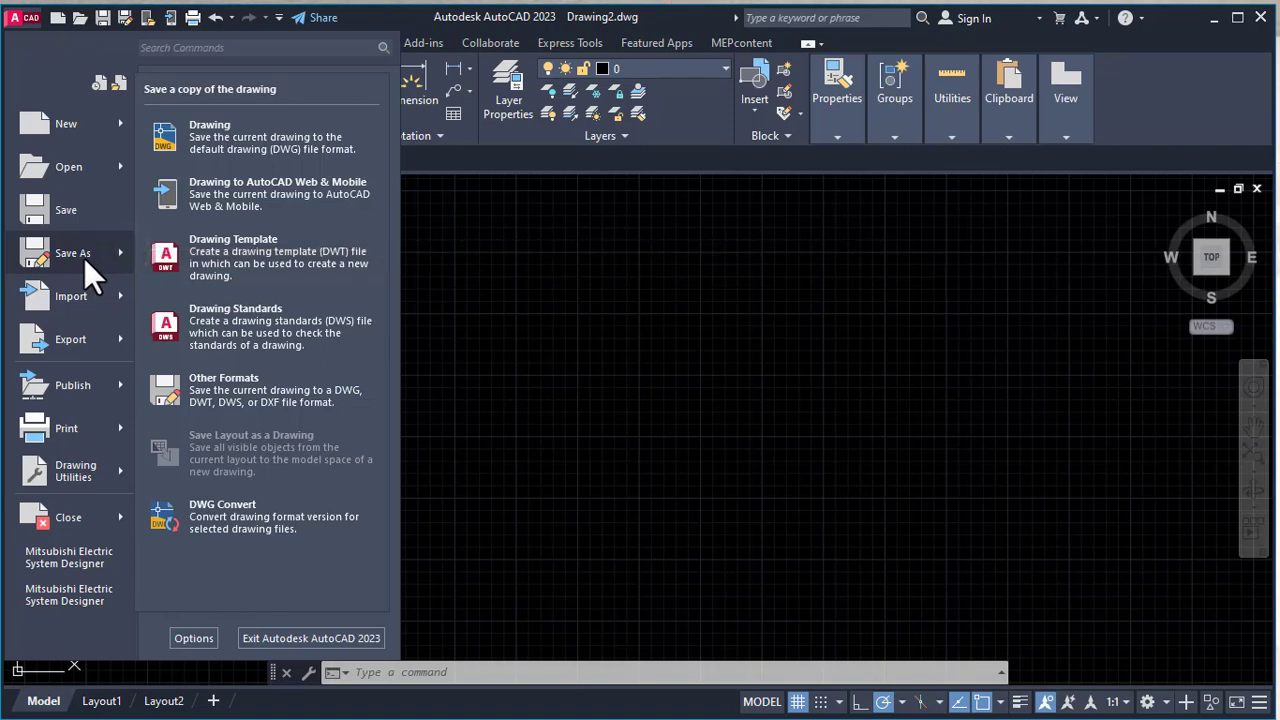
Step: Preview the Export submenu with DWF, PDF and DGN formats in the application menu
click(71, 296)
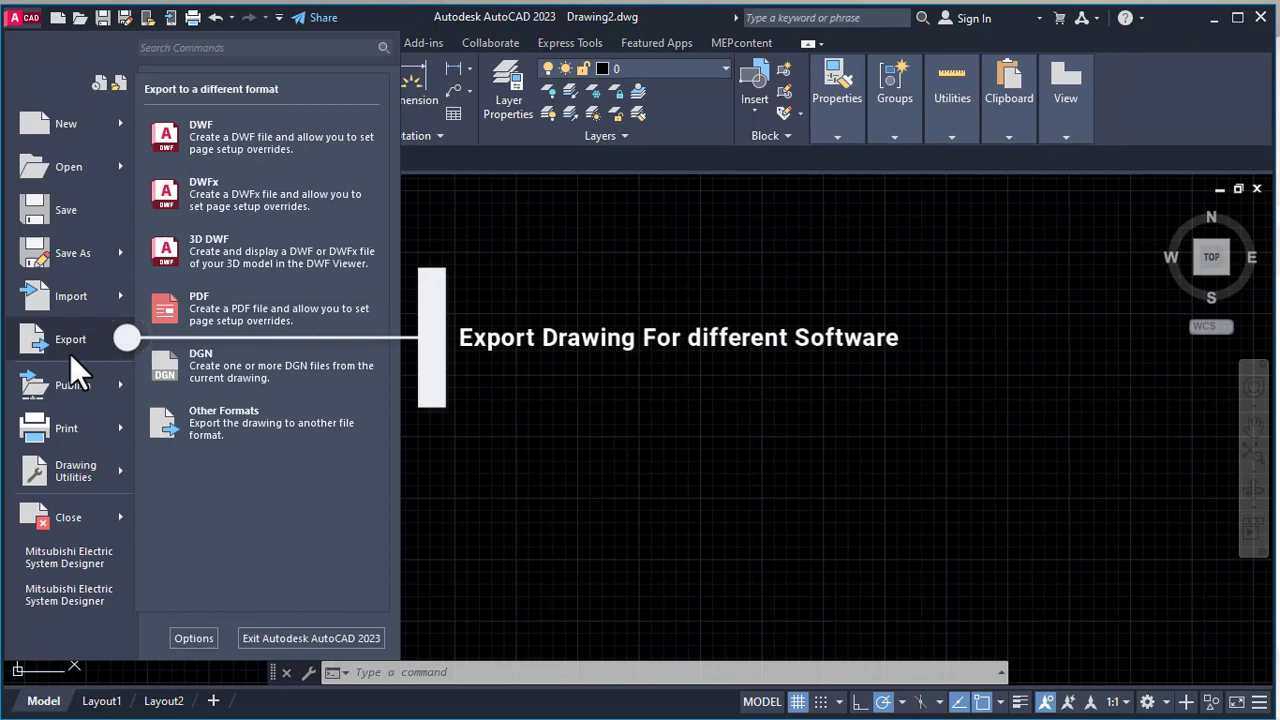
mouse_move(80, 370)
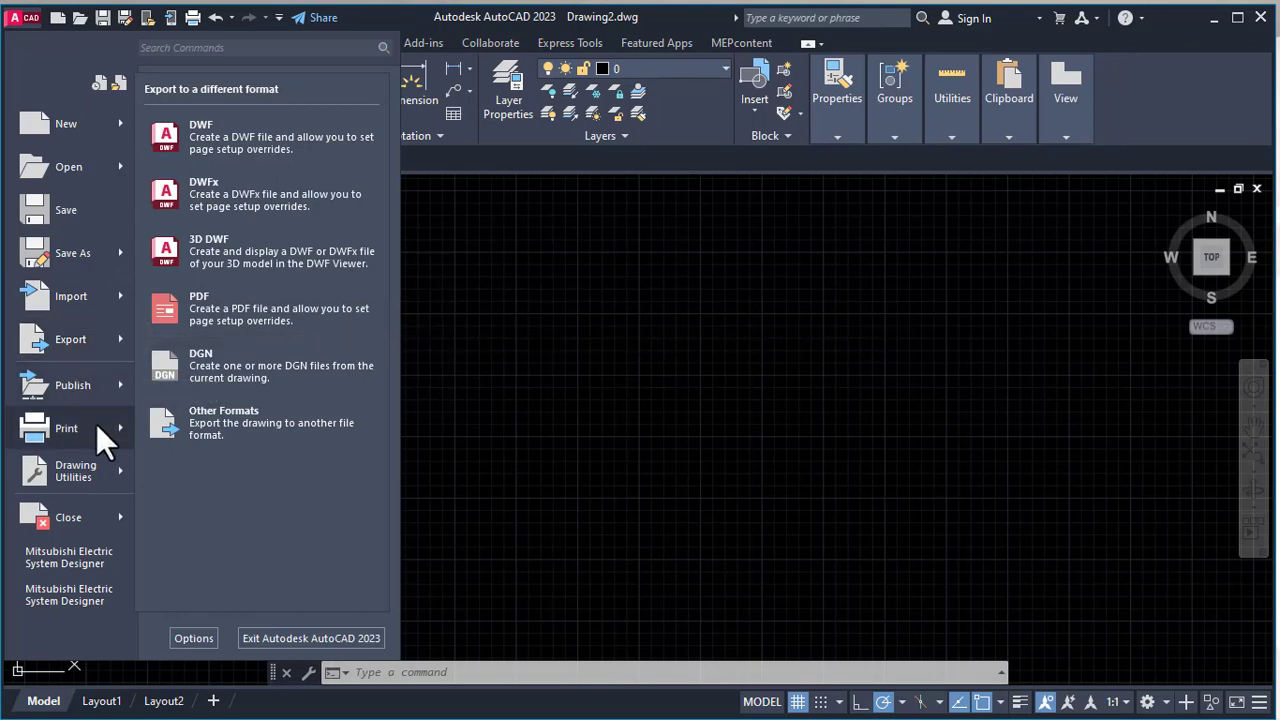
mouse_move(66, 428)
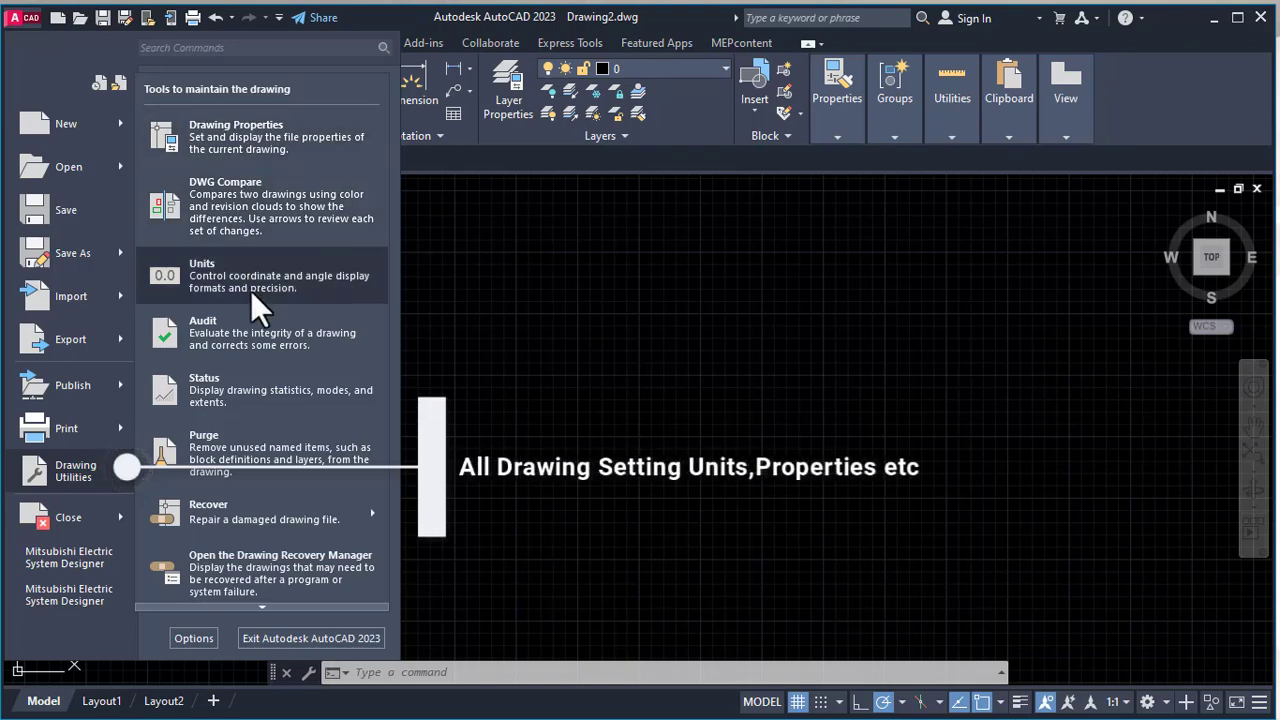
mouse_move(260, 350)
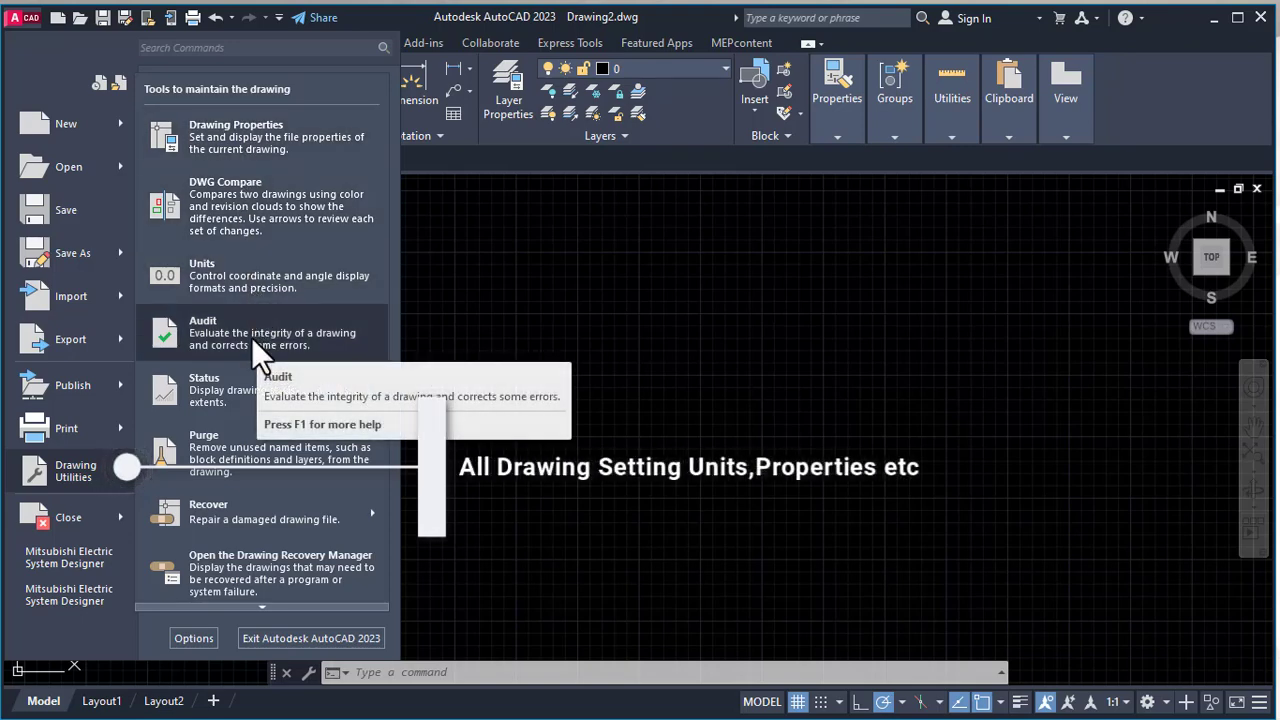
mouse_move(250, 470)
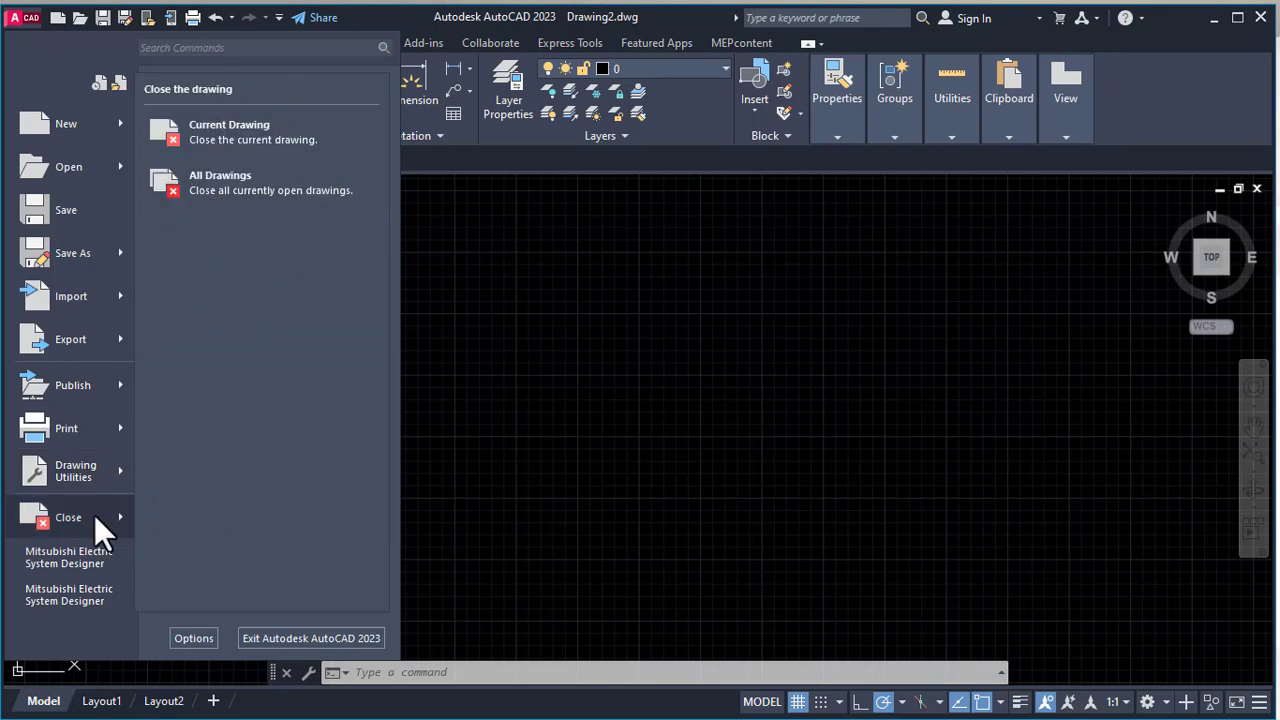
mouse_move(245, 215)
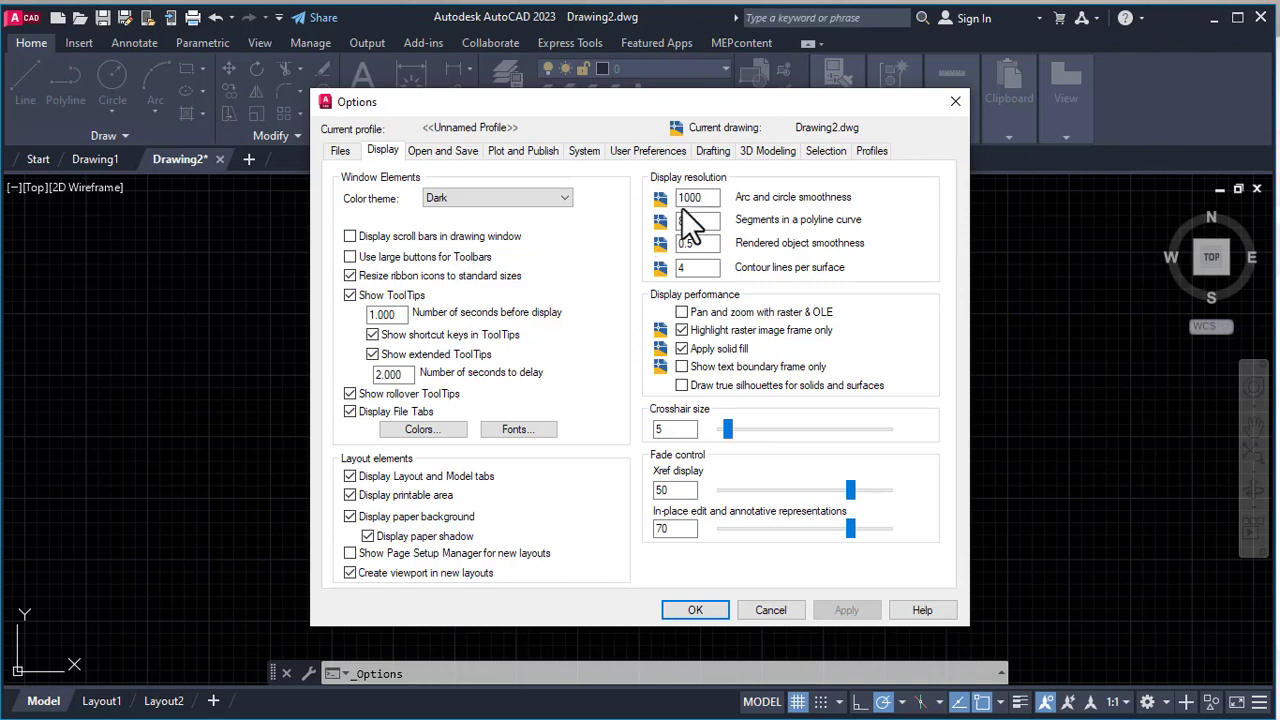
Step: Close the Options dialog after reviewing its Display tab
click(695, 610)
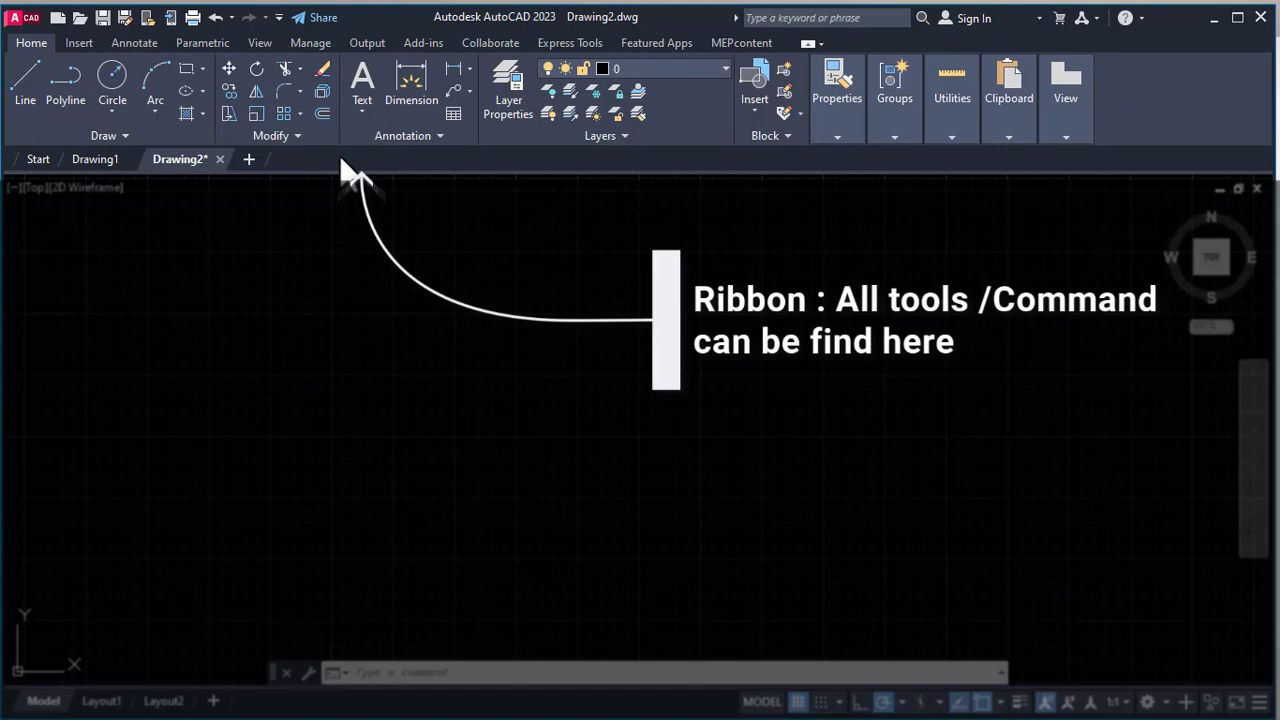
mouse_move(15, 30)
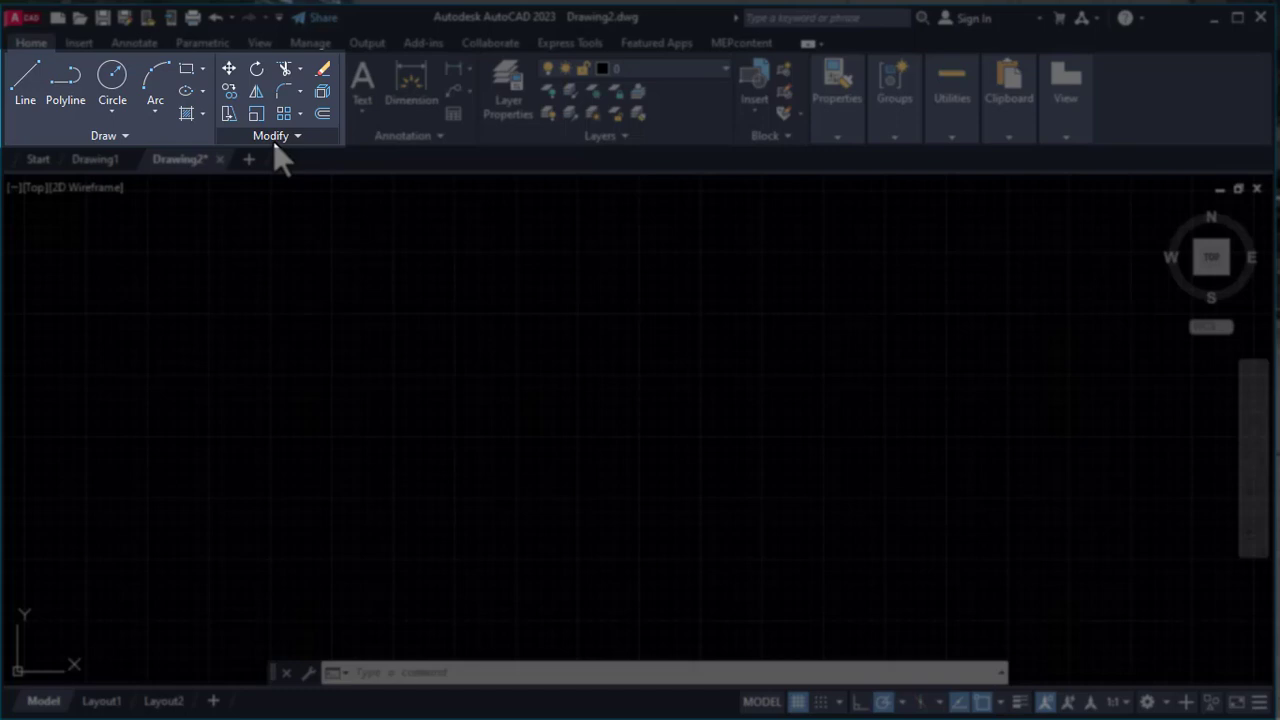
mouse_move(283, 150)
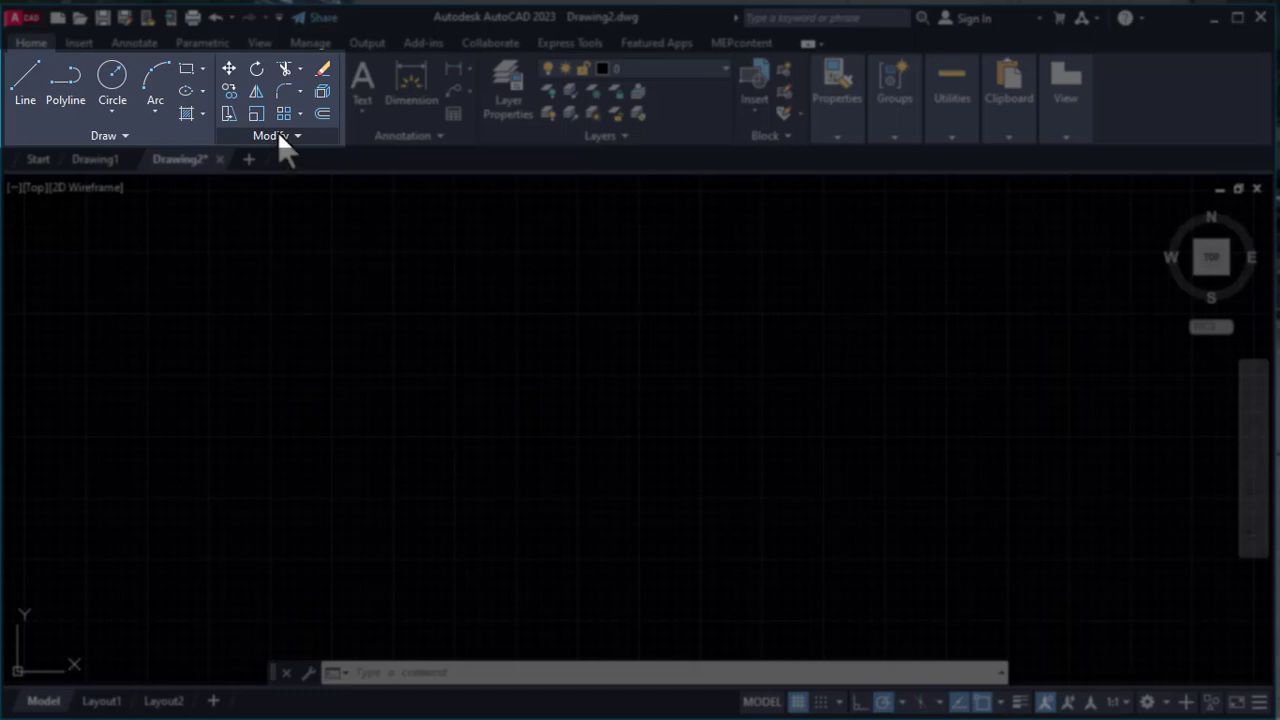
mouse_move(385, 143)
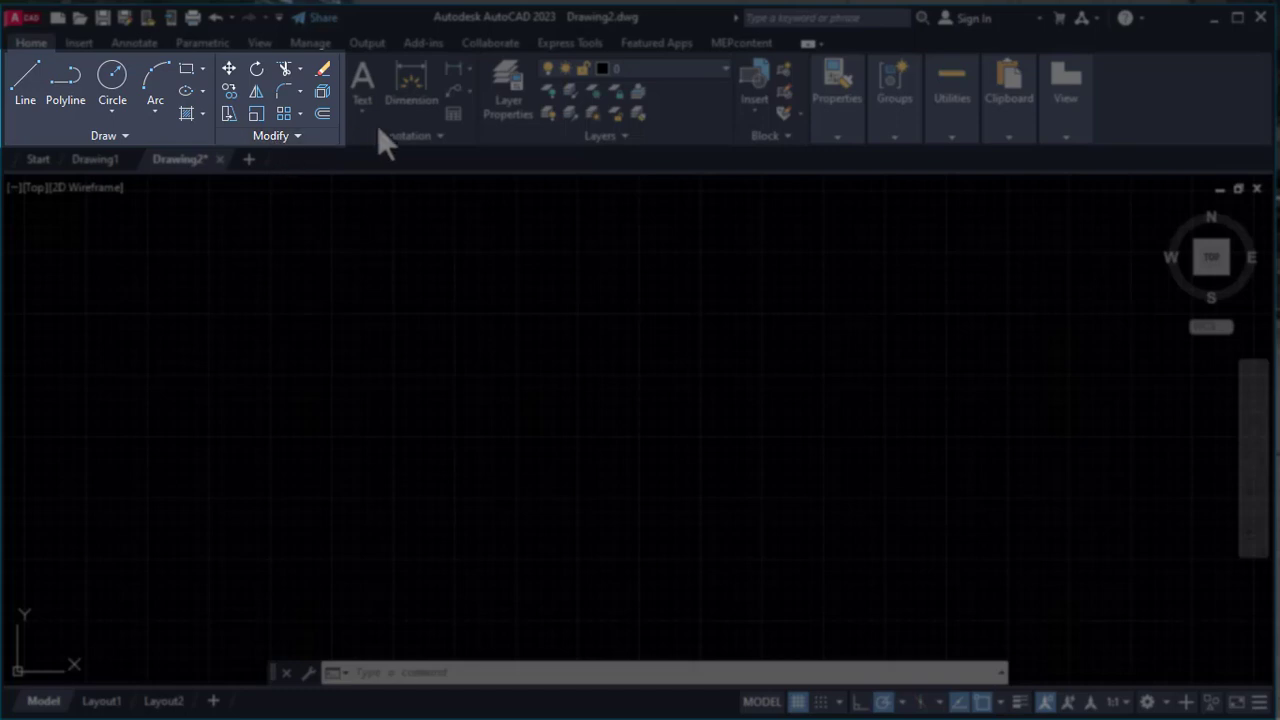
mouse_move(362, 85)
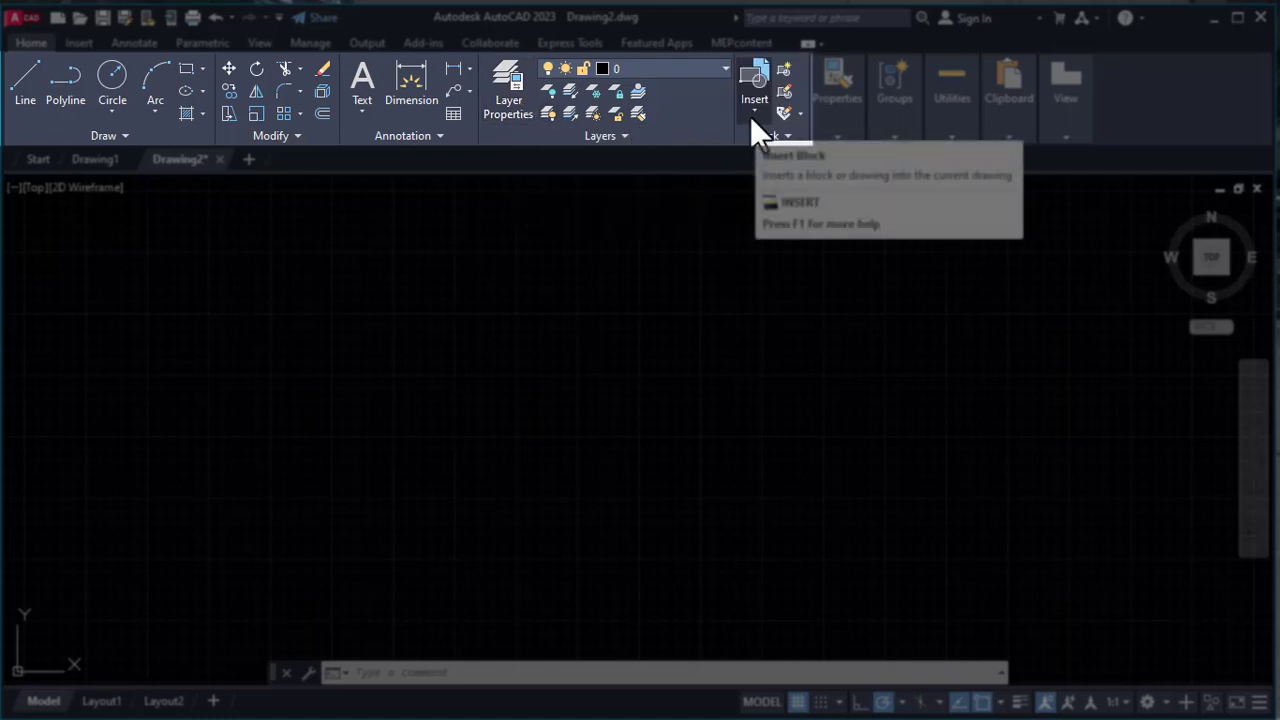
mouse_move(835, 135)
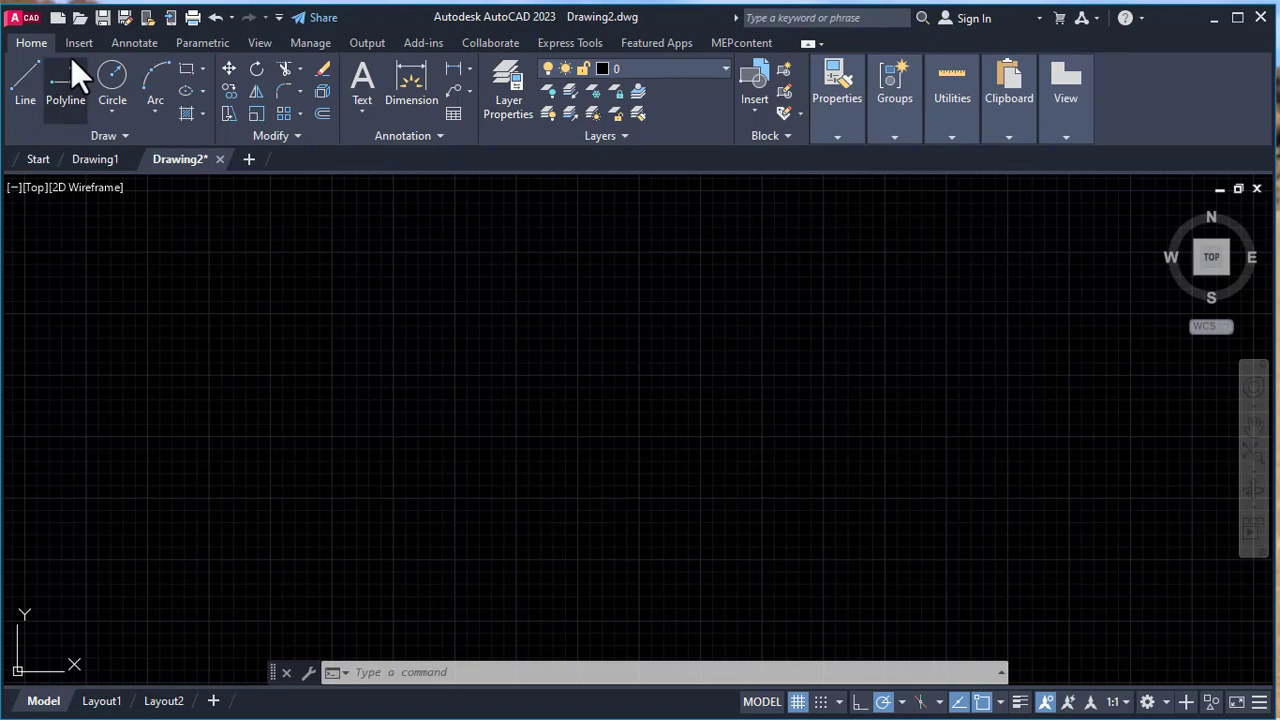
mouse_move(475, 65)
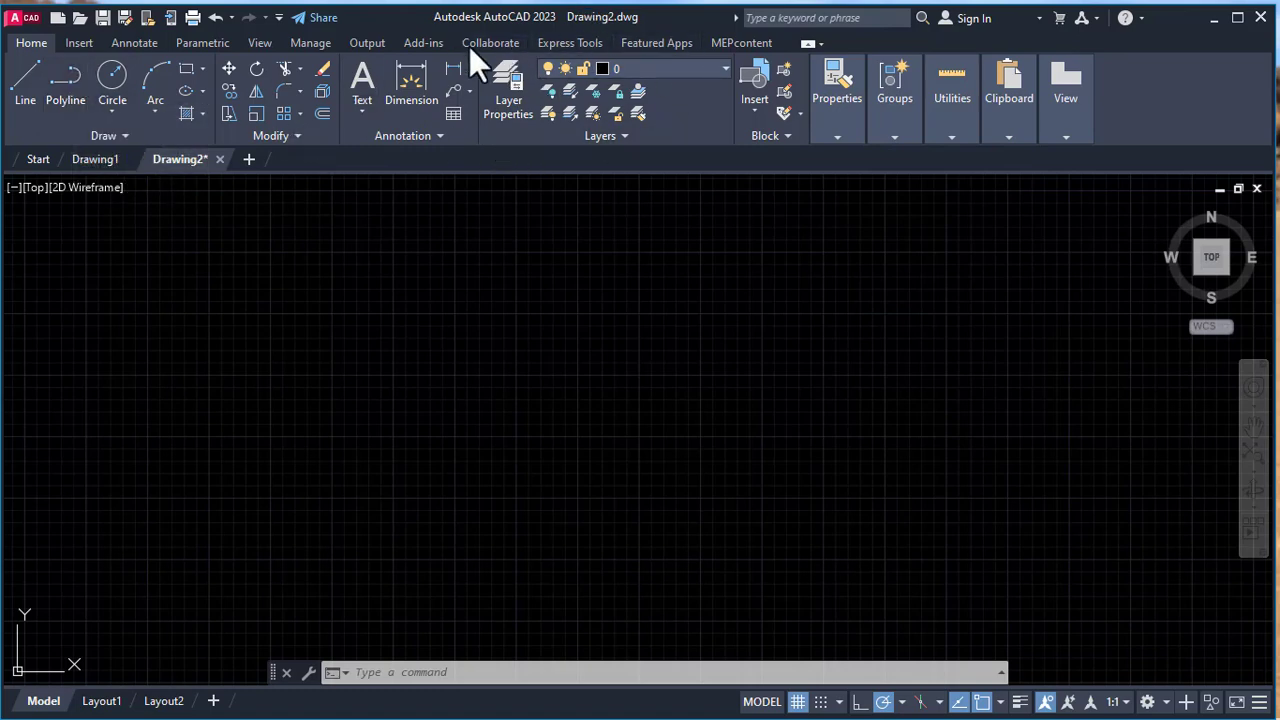
mouse_move(590, 110)
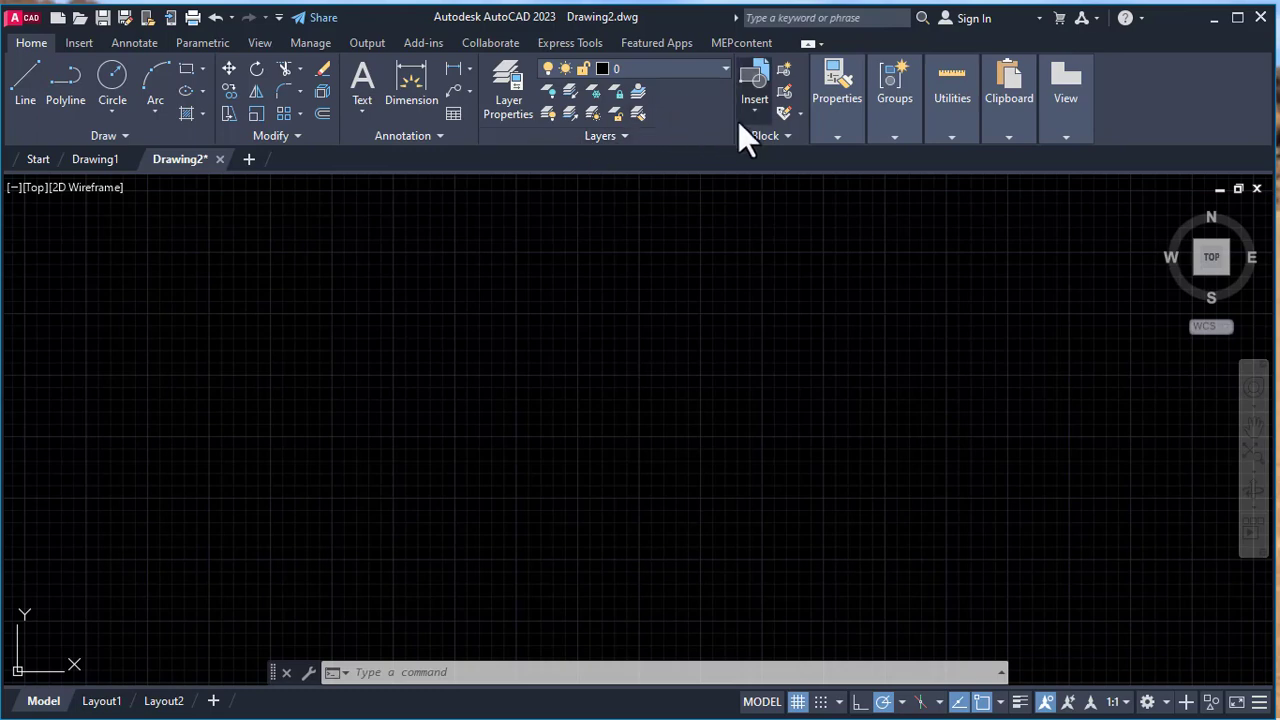
mouse_move(675, 138)
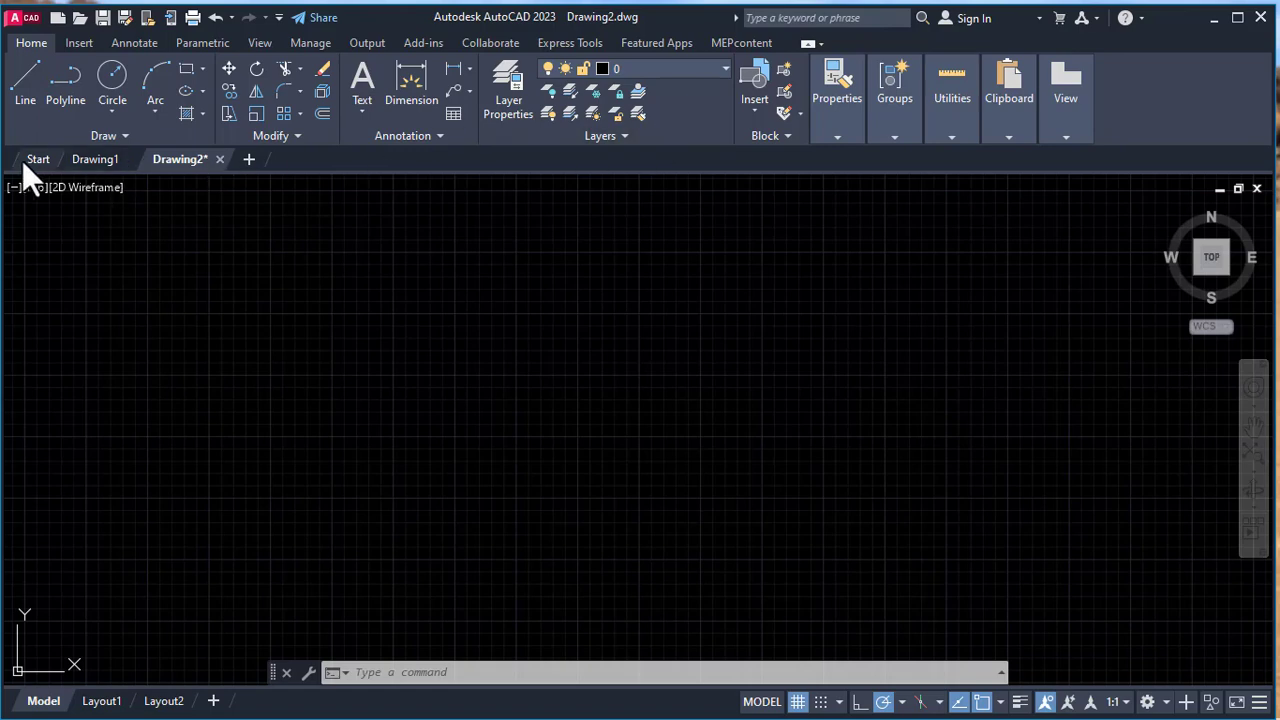
Step: Open apartment-building-plan from Recent and zoom into its floor plan in model space
click(38, 159)
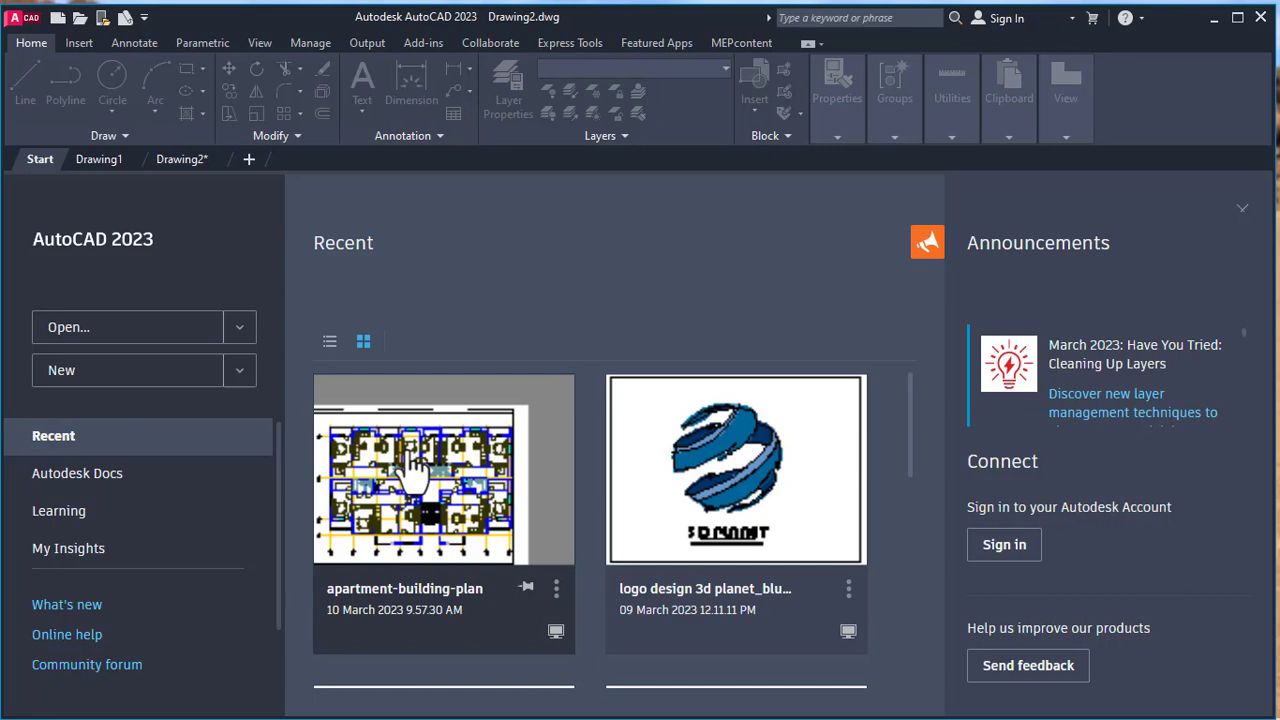
double_click(443, 469)
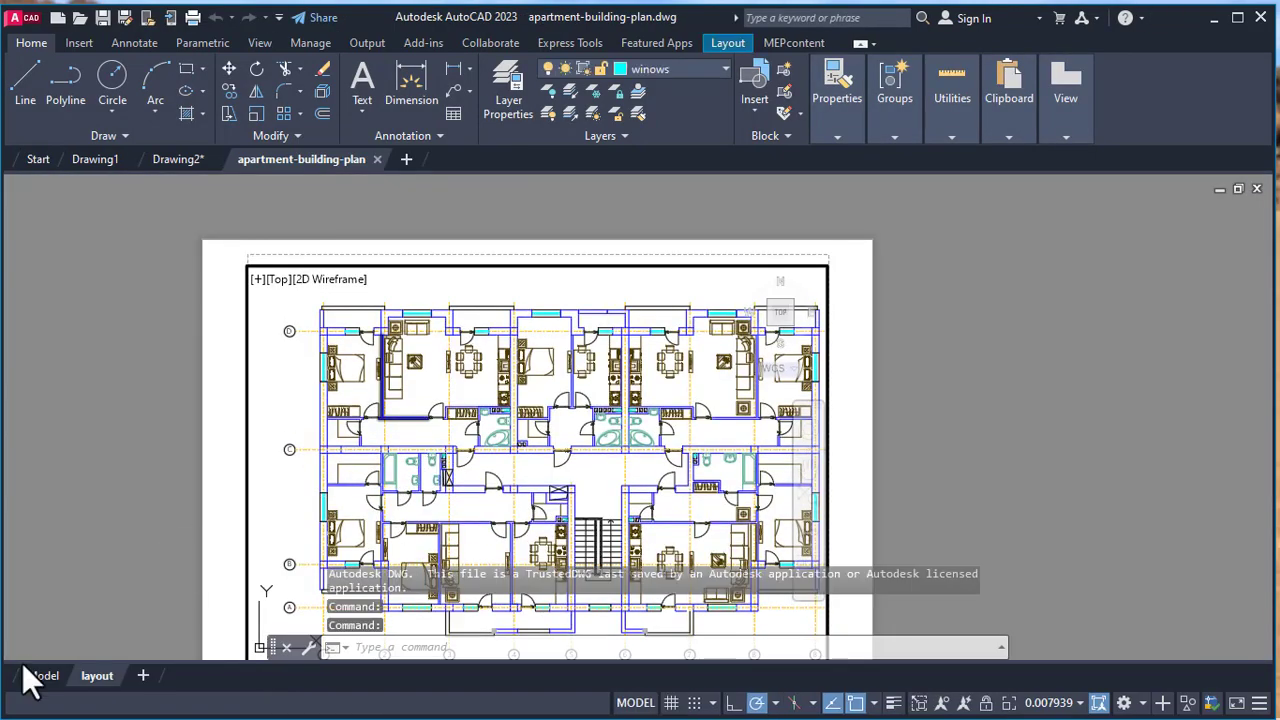
click(42, 675)
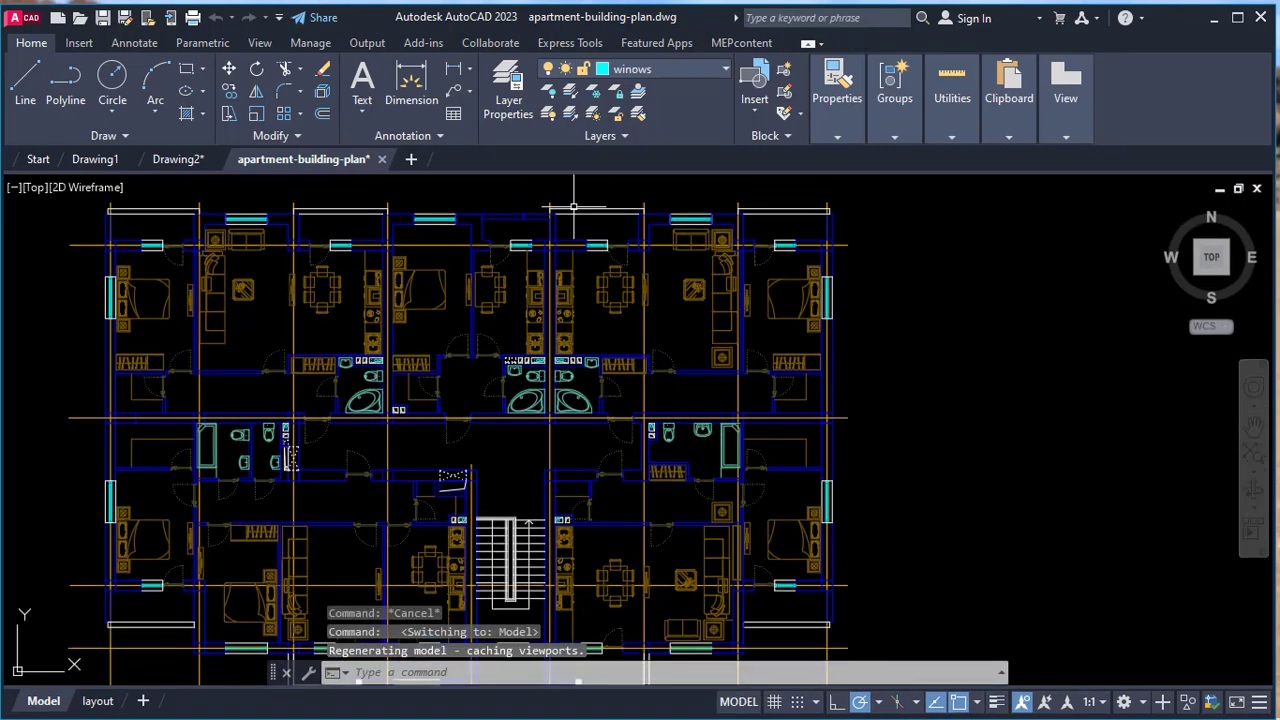
scroll(down, 3)
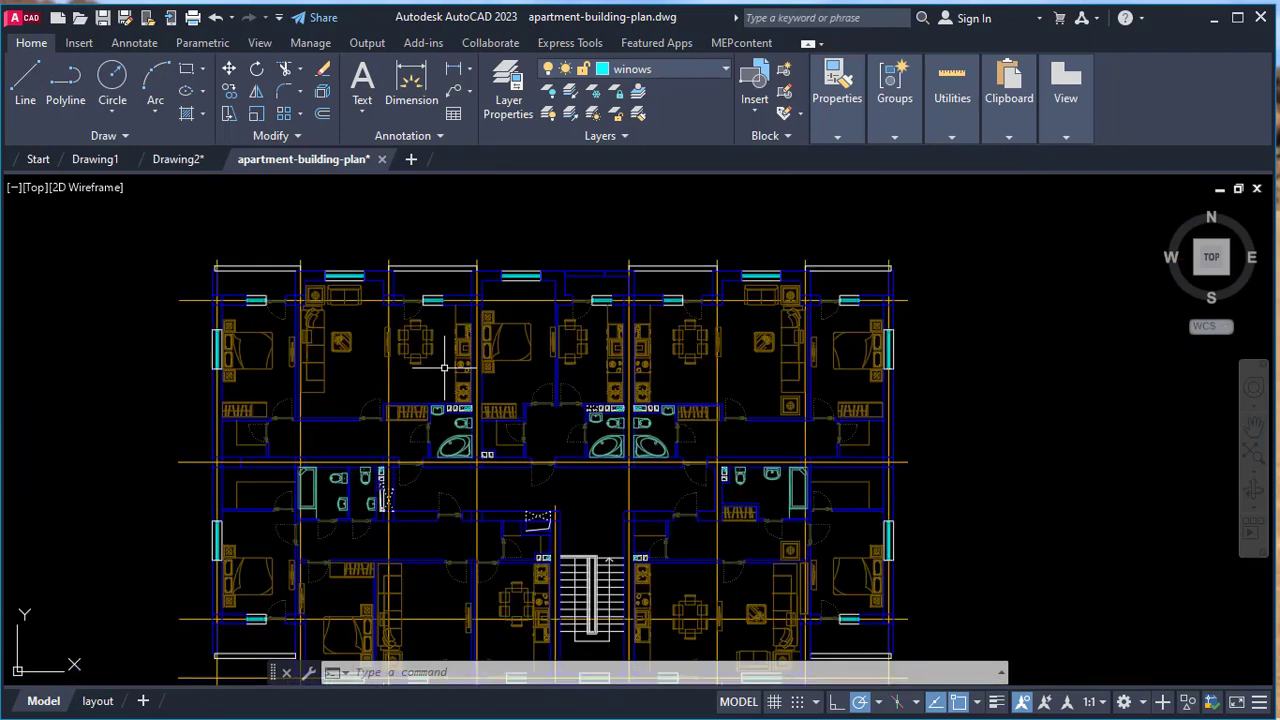
mouse_move(437, 363)
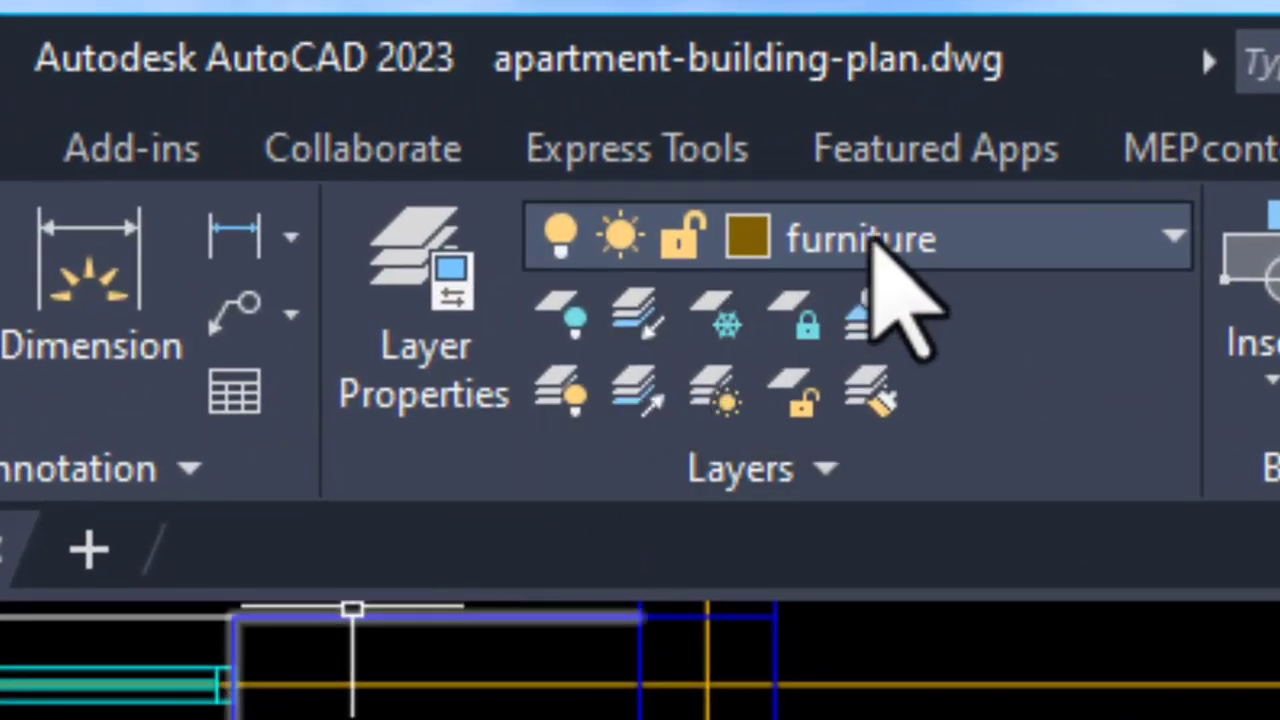
click(1173, 235)
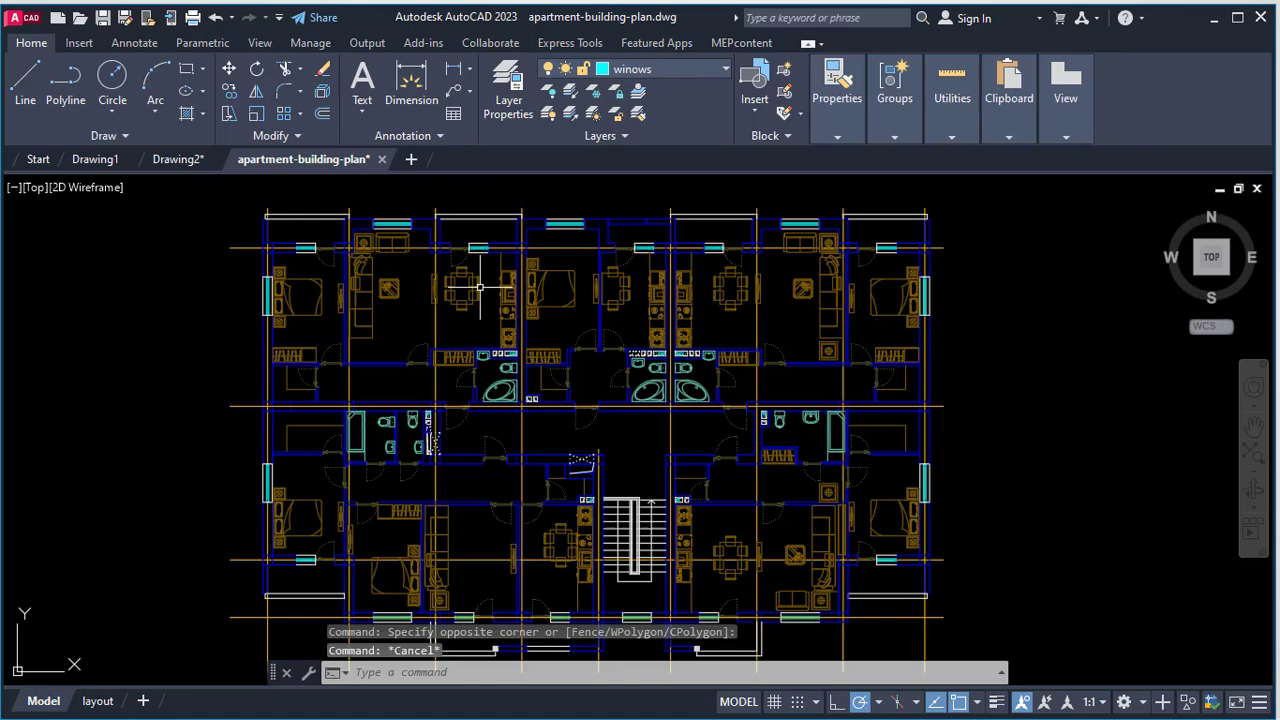
Step: Make Drawing2 active and inspect the ViewCube's compass and rotation arrows
click(180, 159)
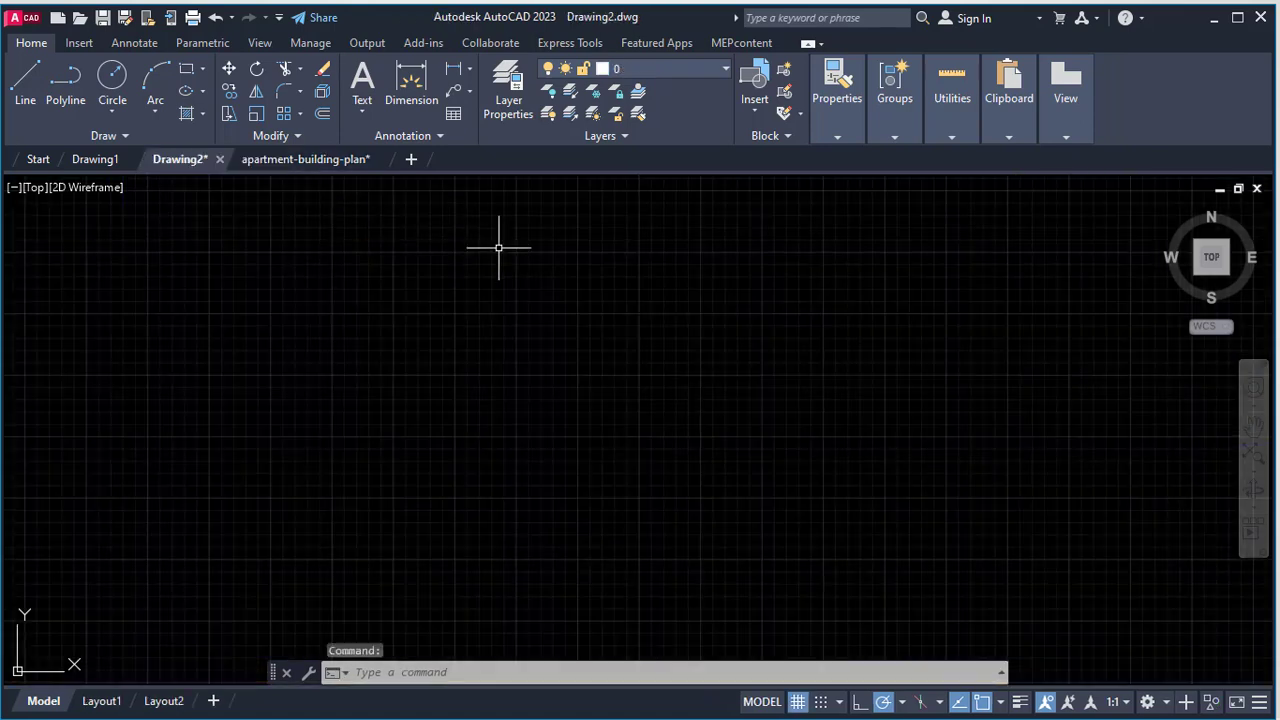
mouse_move(485, 120)
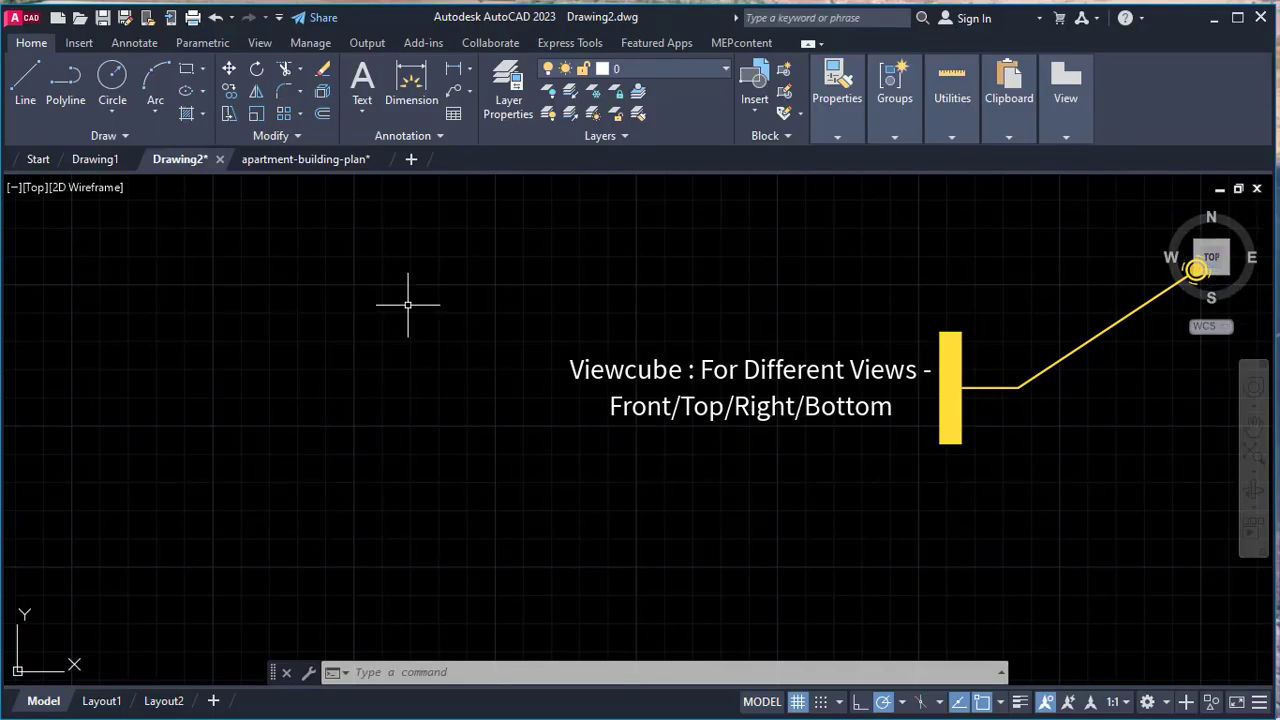
mouse_move(405, 355)
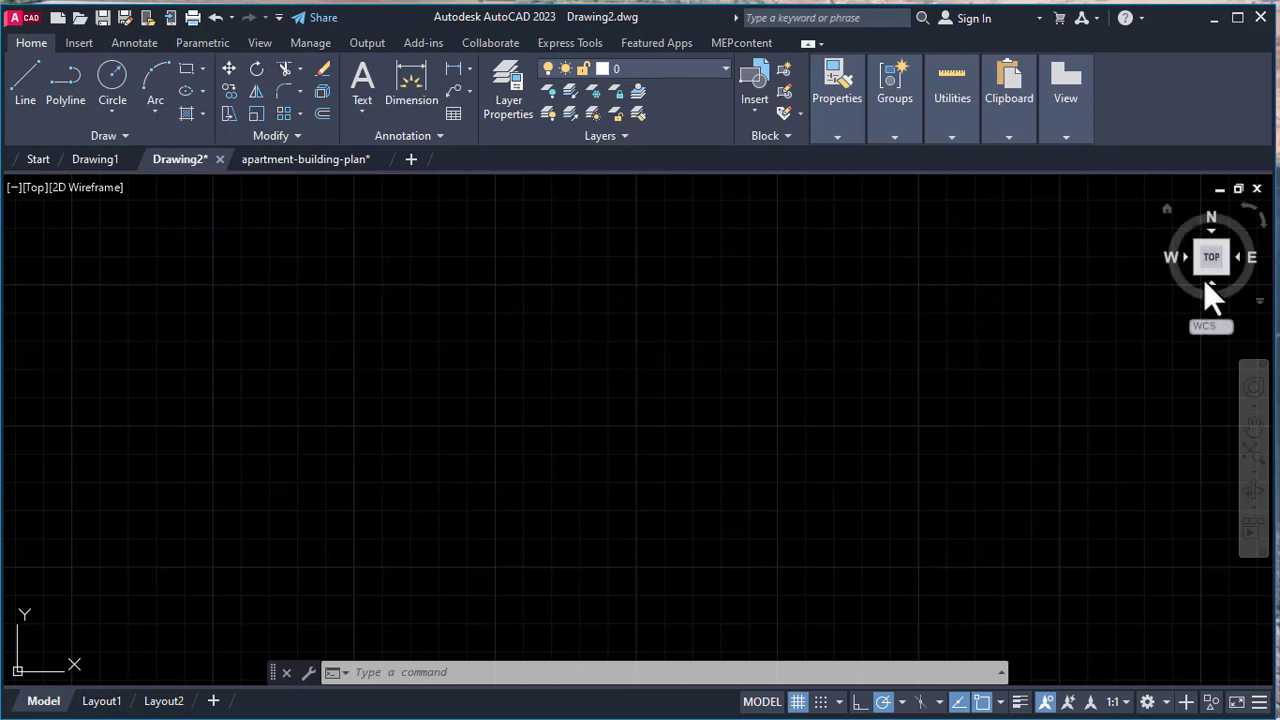
mouse_move(1211, 218)
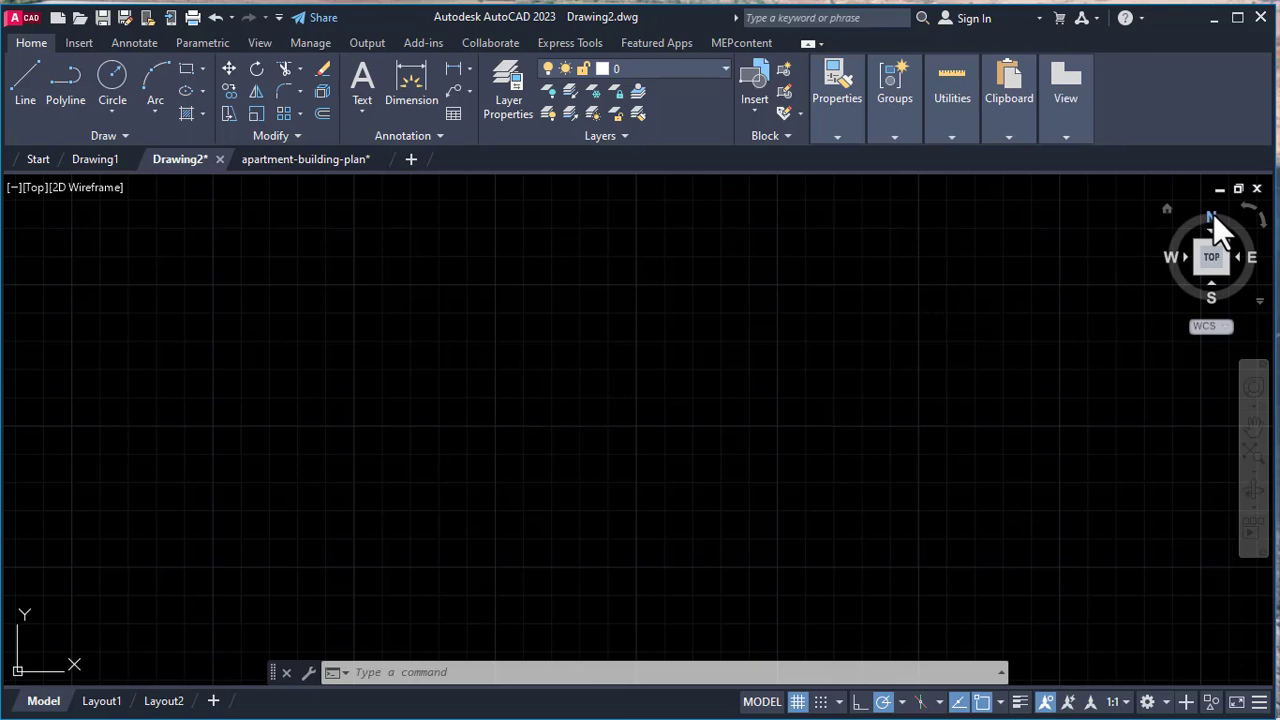
mouse_move(740, 375)
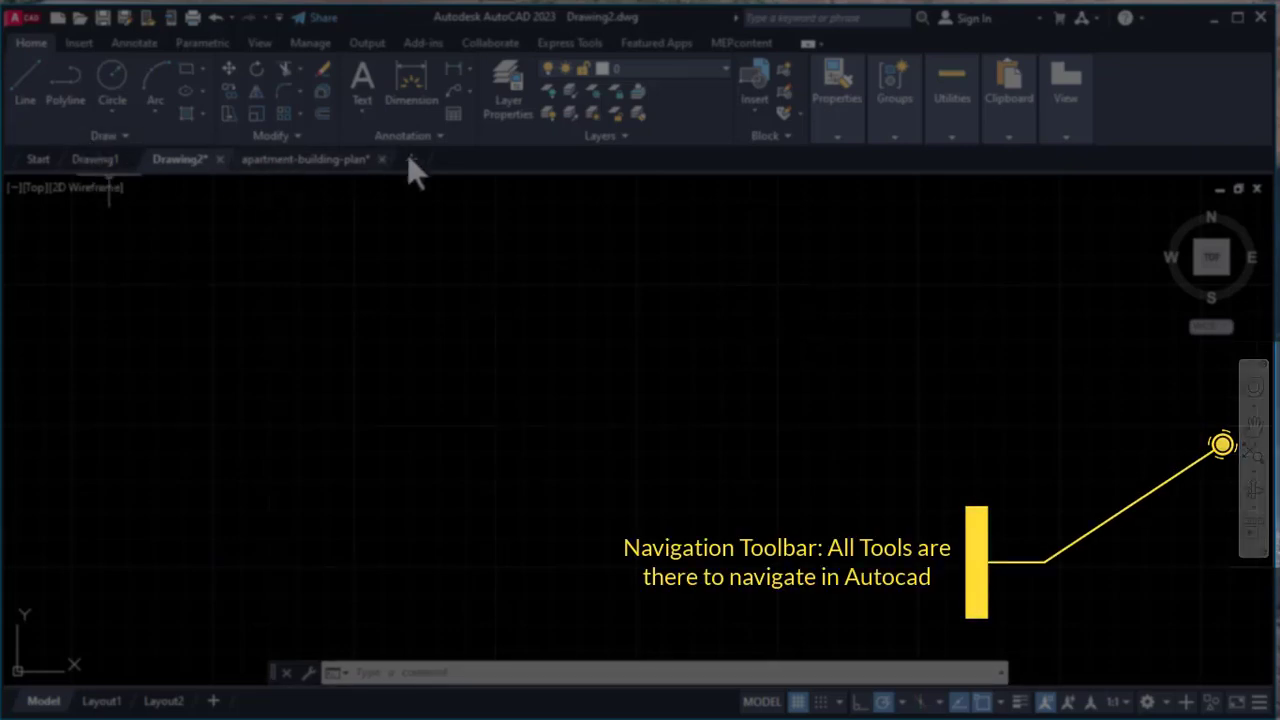
Step: Pan the apartment plan over the corner bathtubs, another bathroom and the wardrobe rooms
click(303, 159)
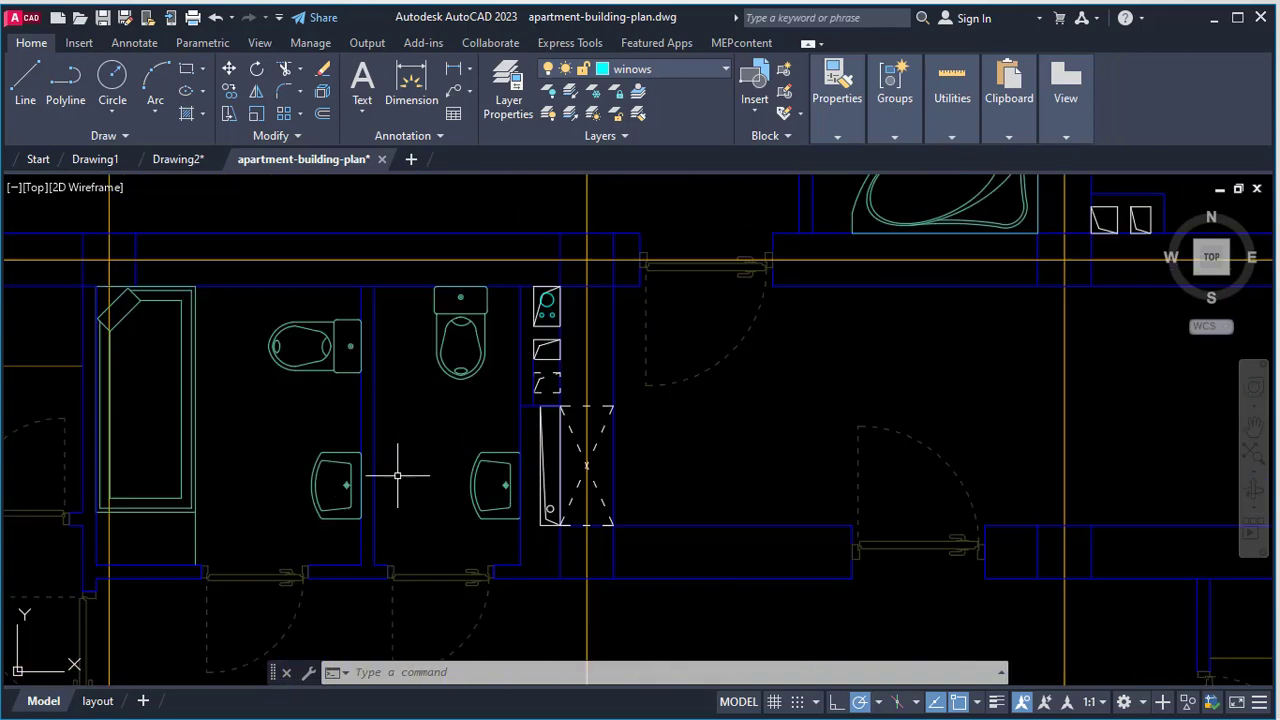
mouse_move(402, 375)
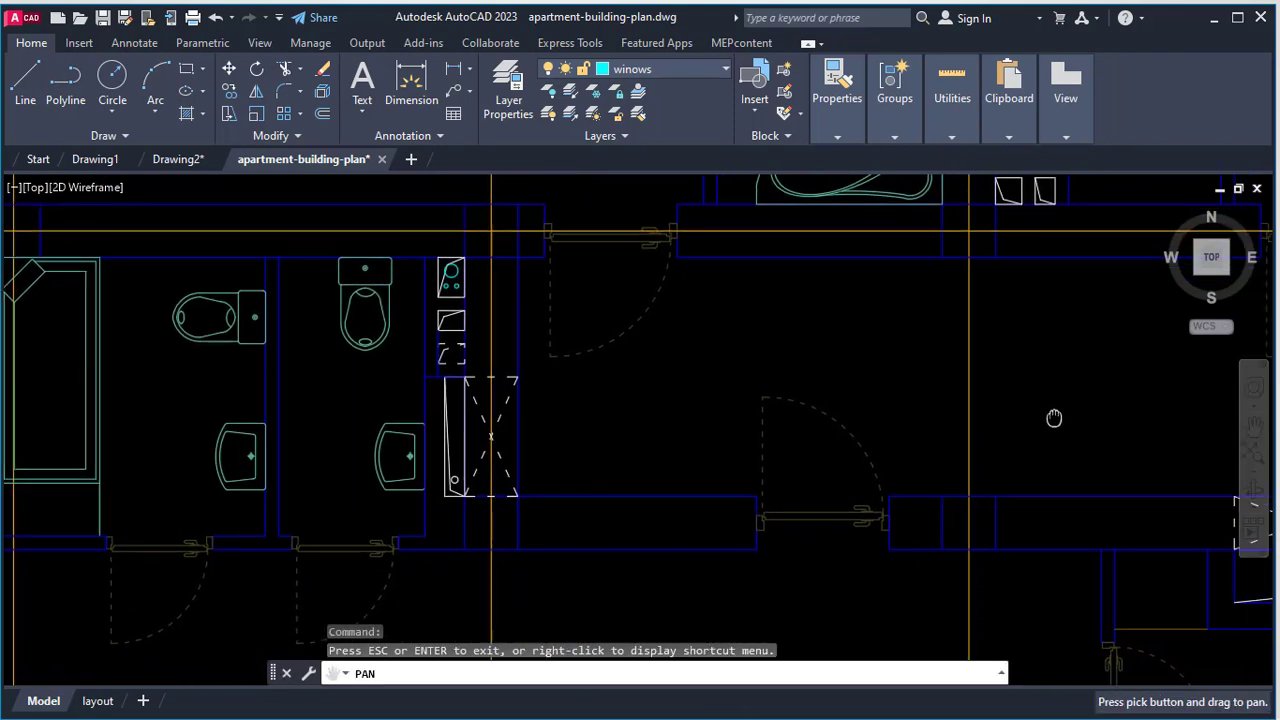
drag(1054, 418, 657, 319)
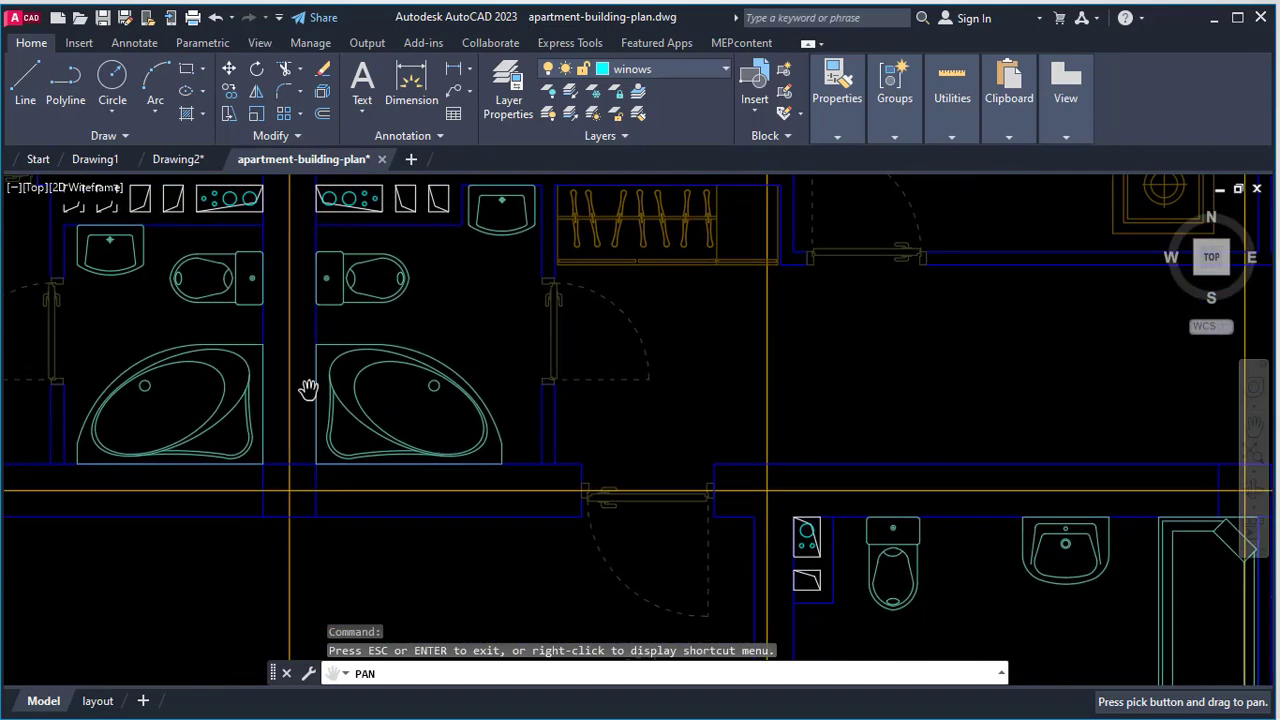
drag(310, 388, 637, 413)
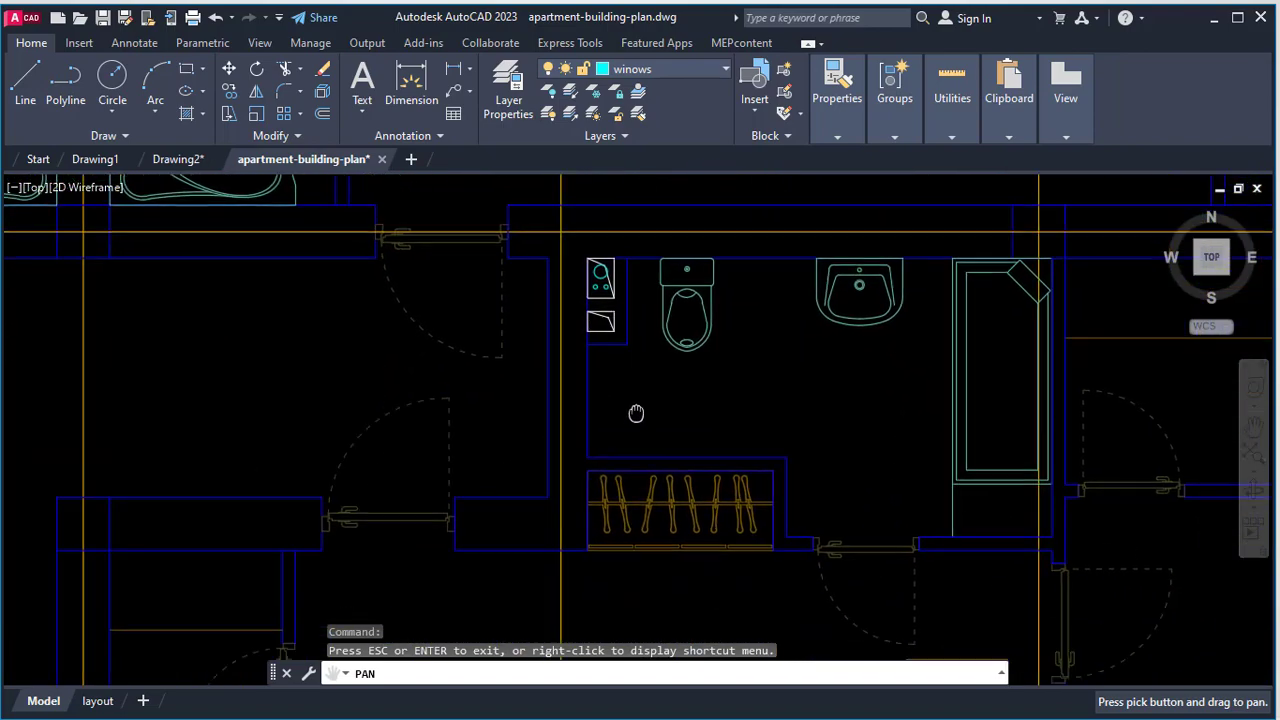
drag(637, 413, 1161, 436)
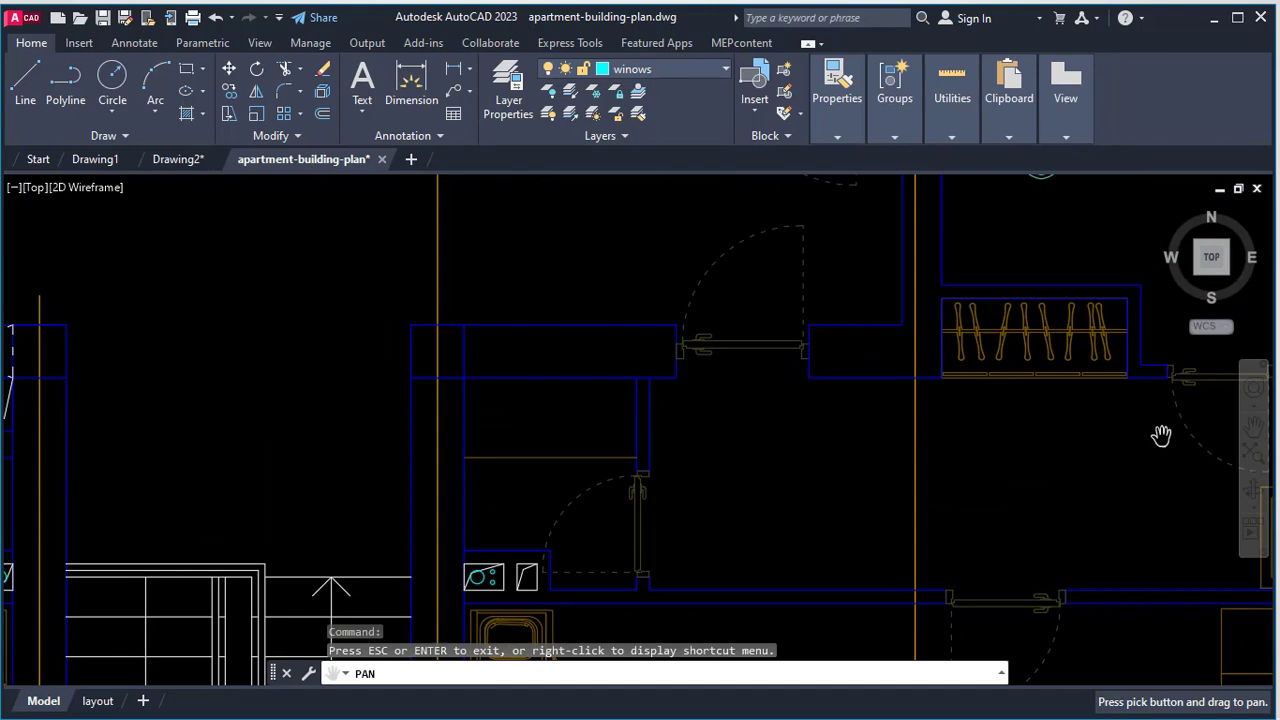
mouse_move(735, 455)
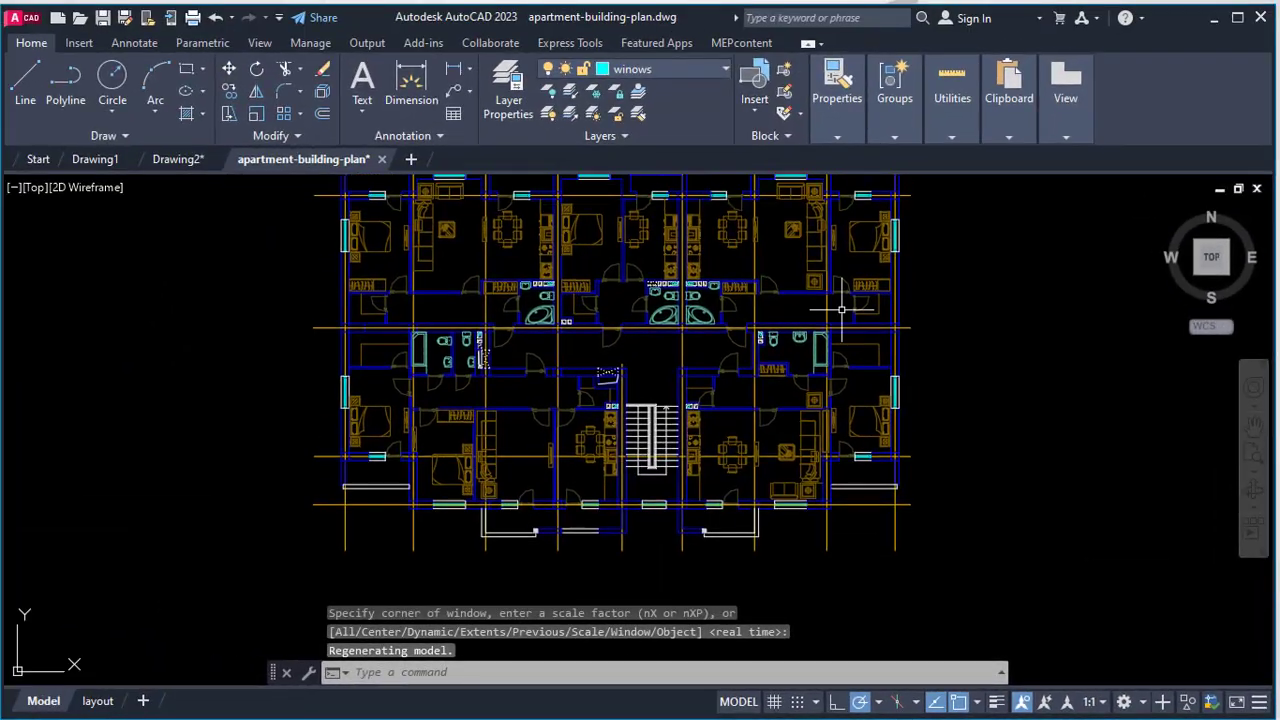
Step: Zoom Extents, then Zoom Realtime in on the bathrooms and out, finishing with another zoom option
click(1253, 457)
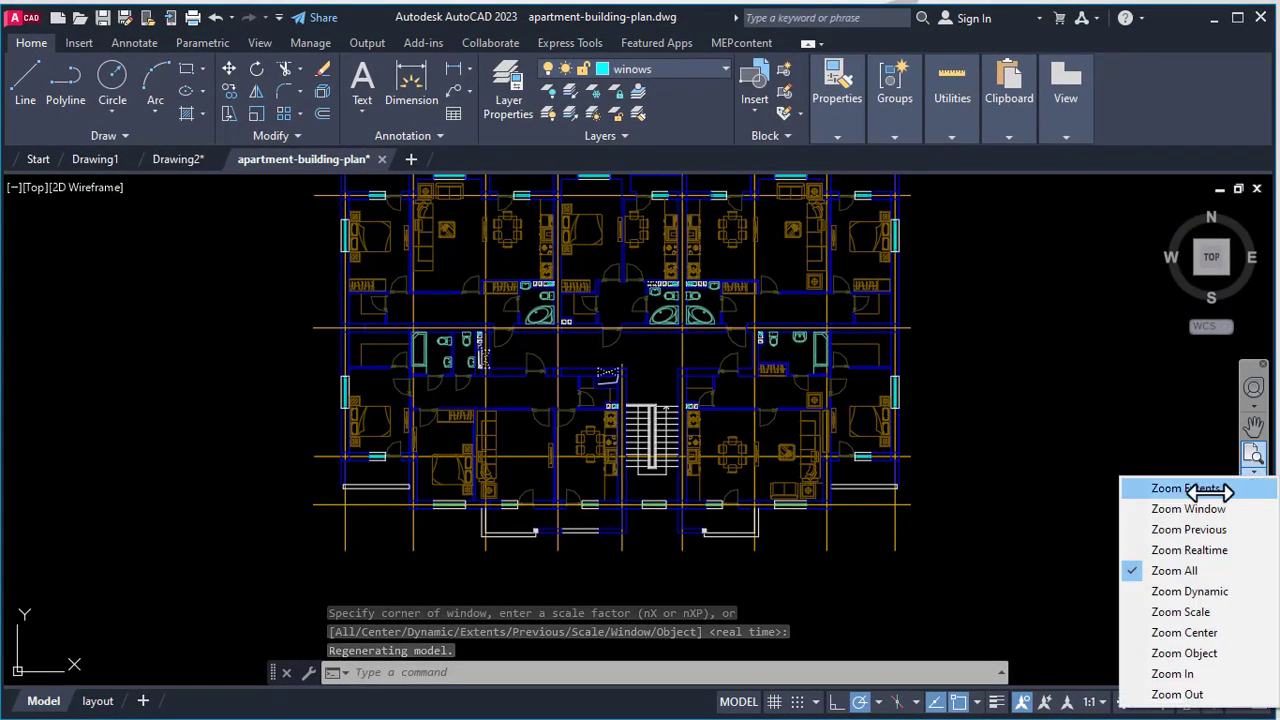
click(1182, 488)
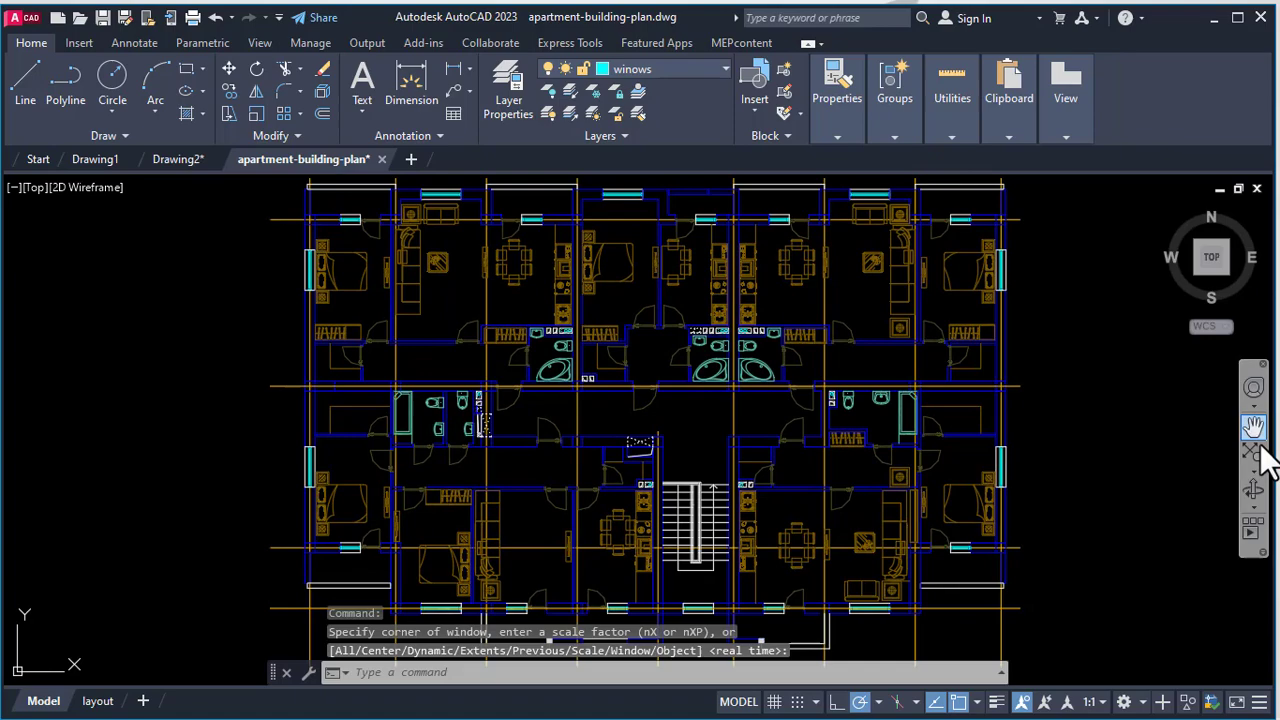
click(1253, 458)
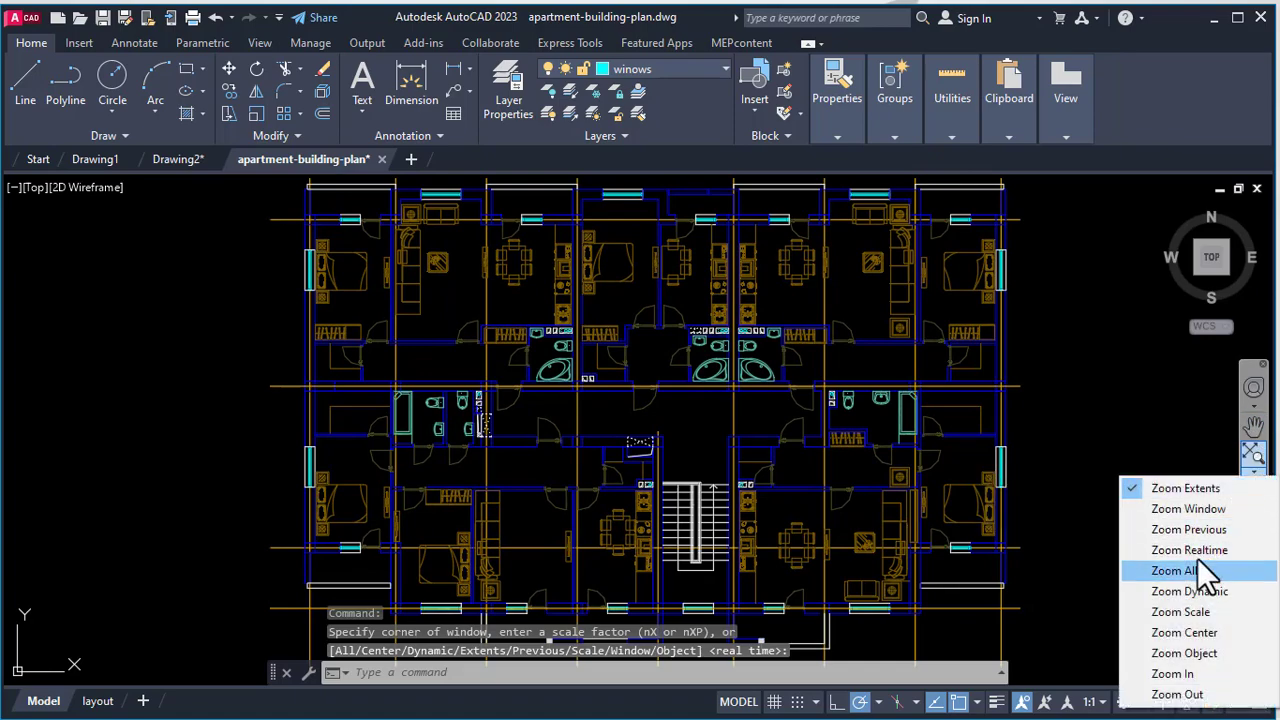
click(1189, 549)
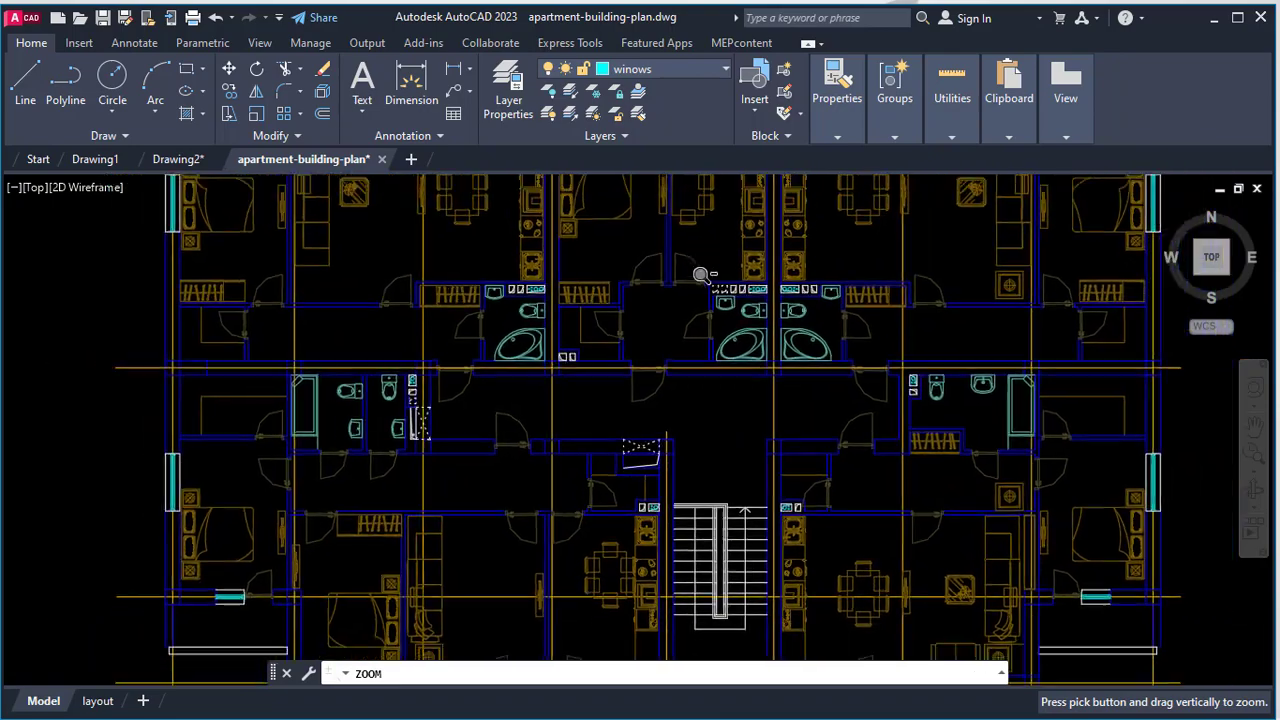
drag(703, 274, 705, 231)
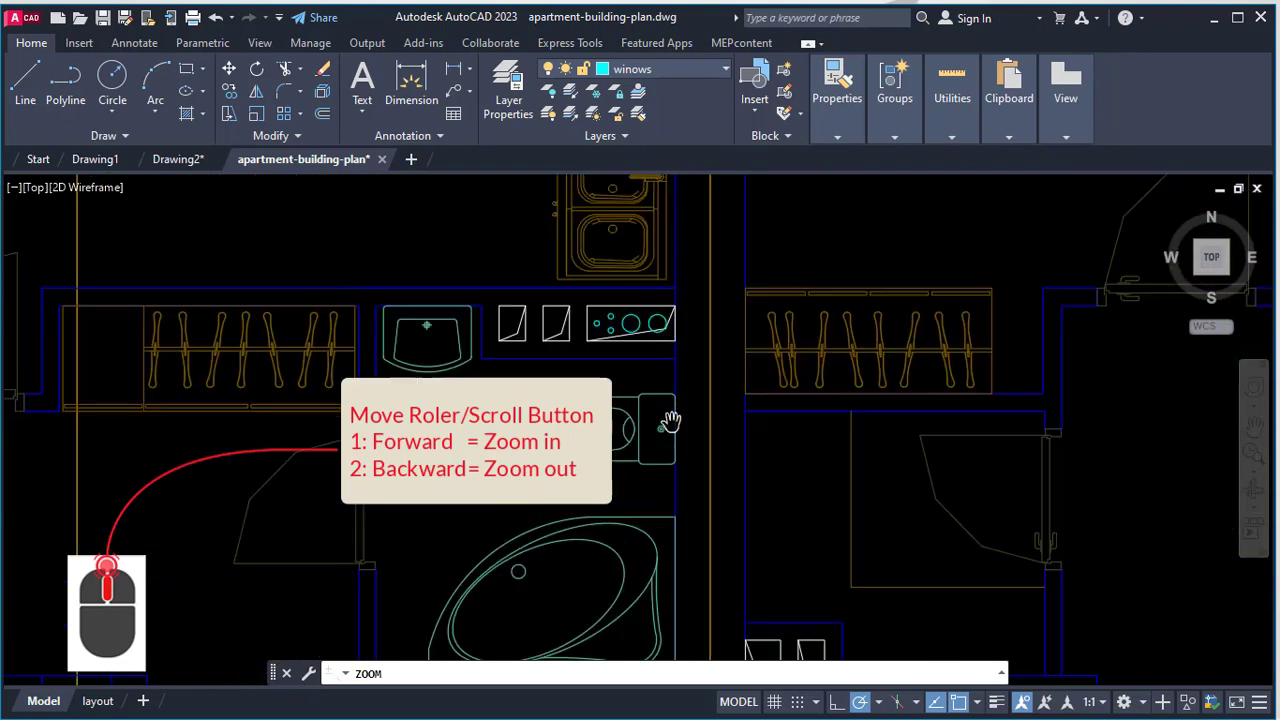
scroll(down, 3)
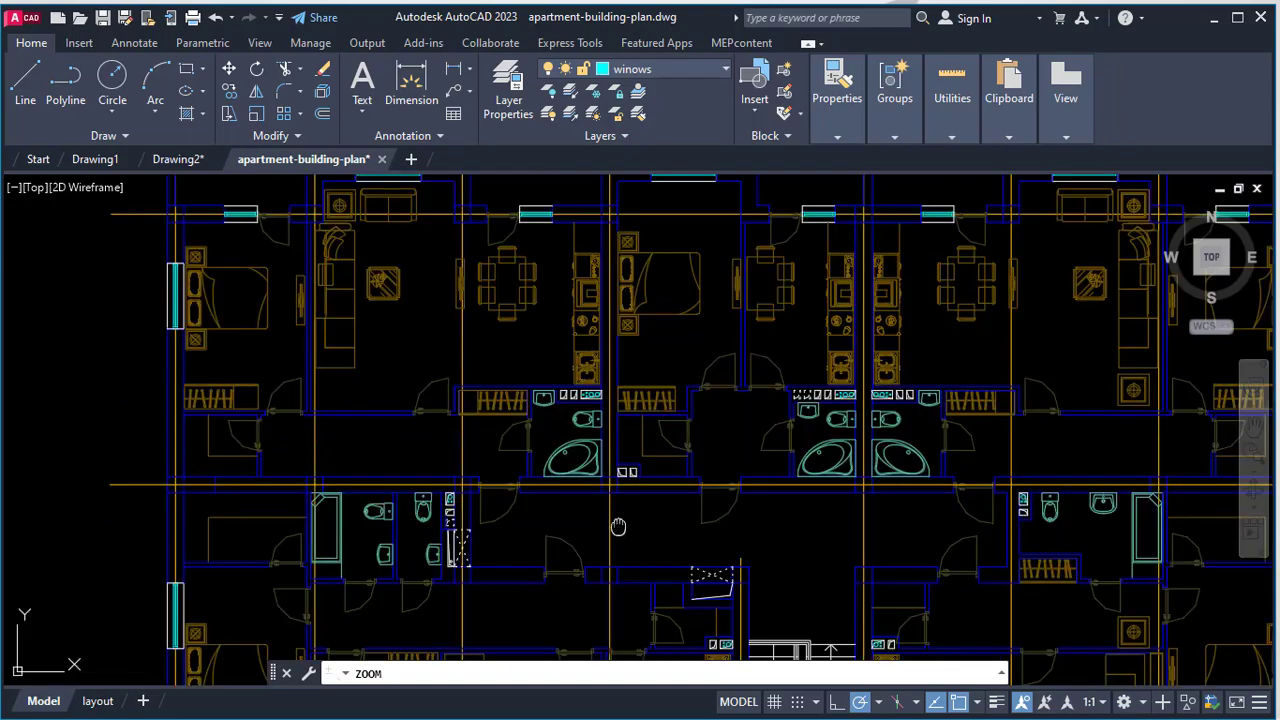
drag(618, 527, 477, 423)
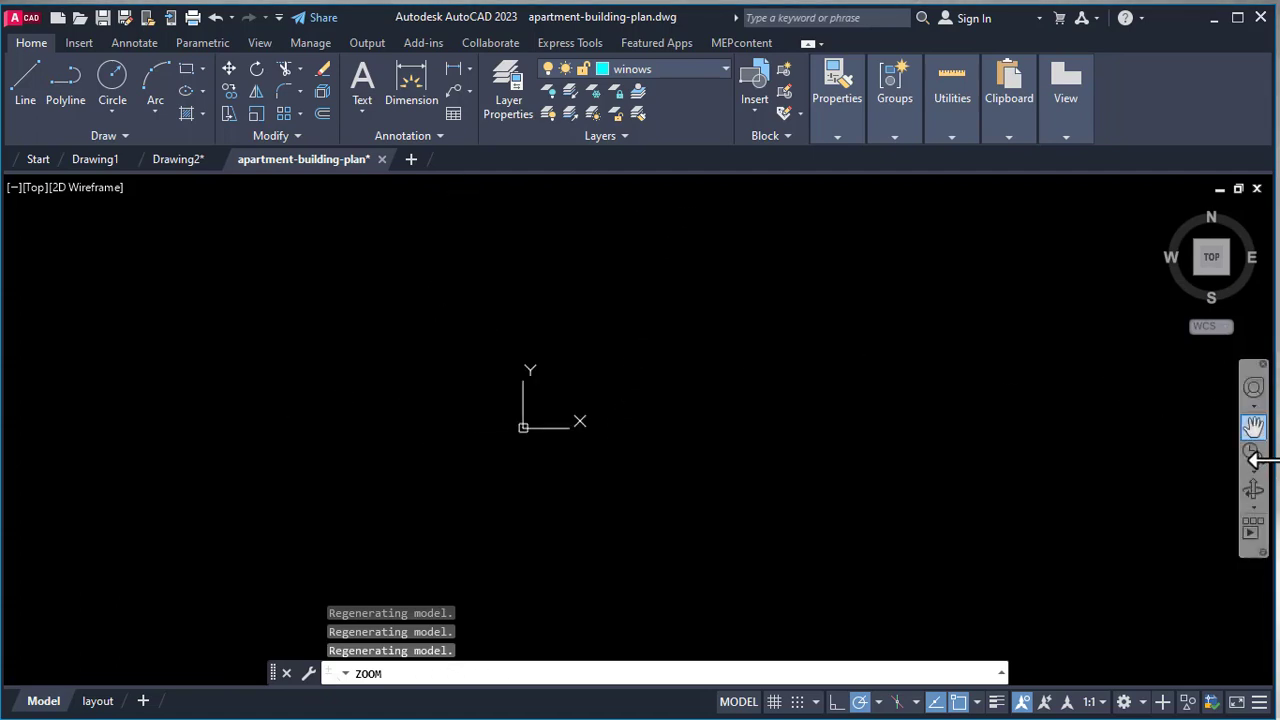
click(1253, 457)
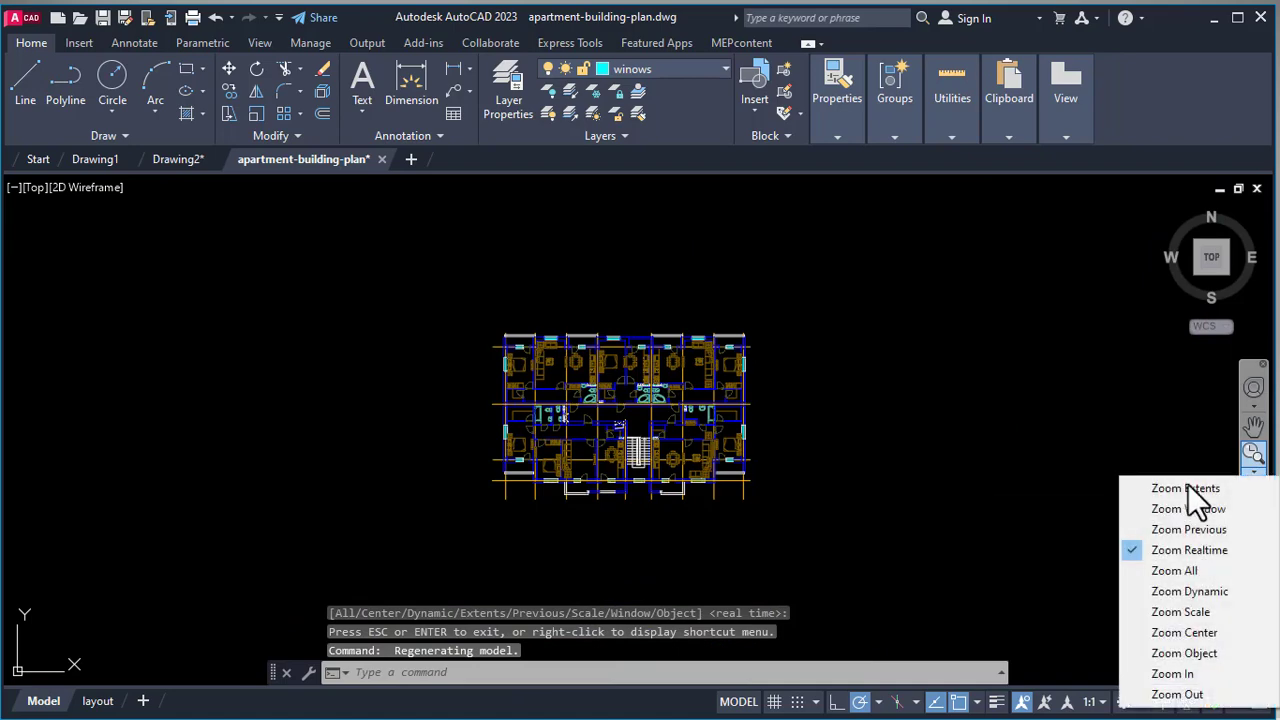
click(1187, 508)
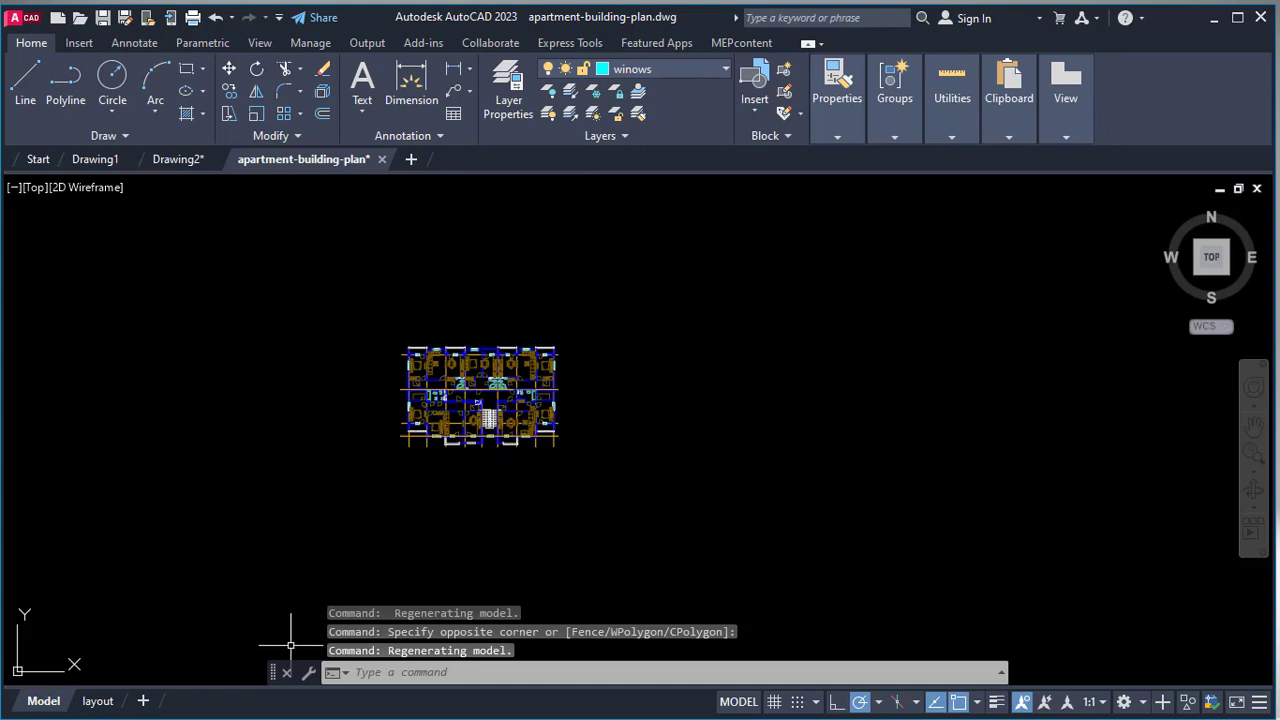
mouse_move(283, 660)
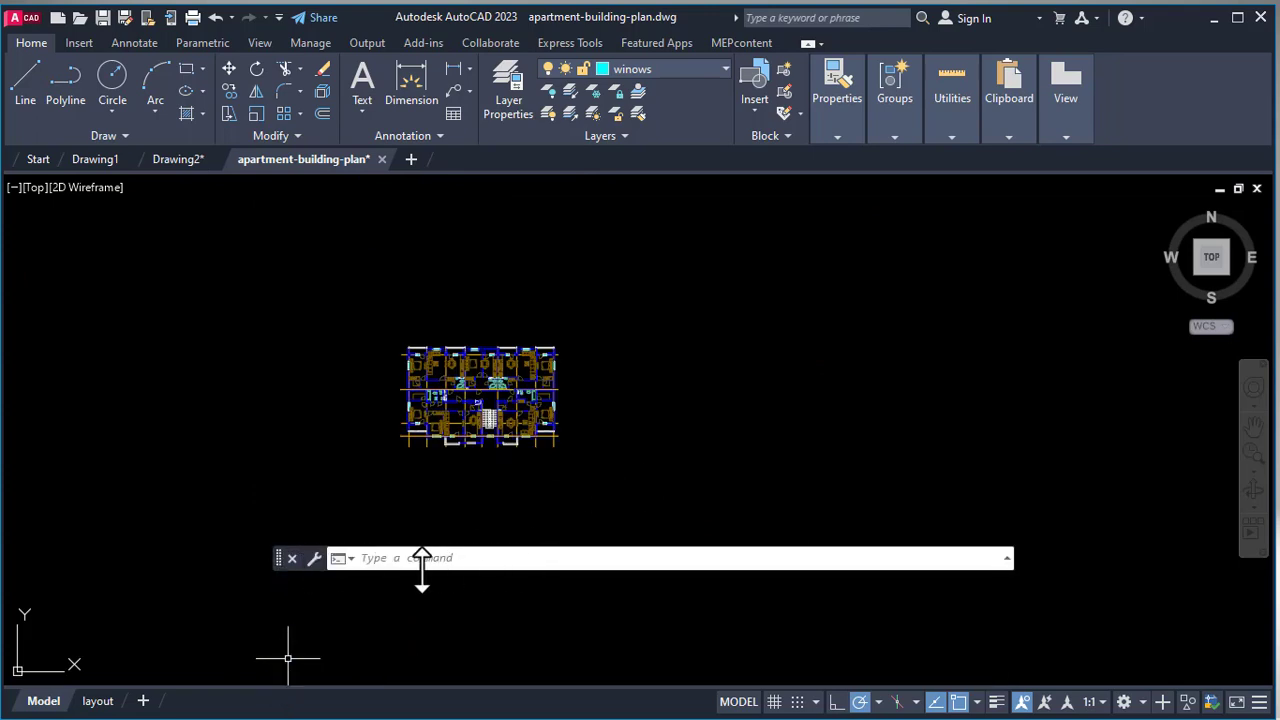
mouse_move(430, 558)
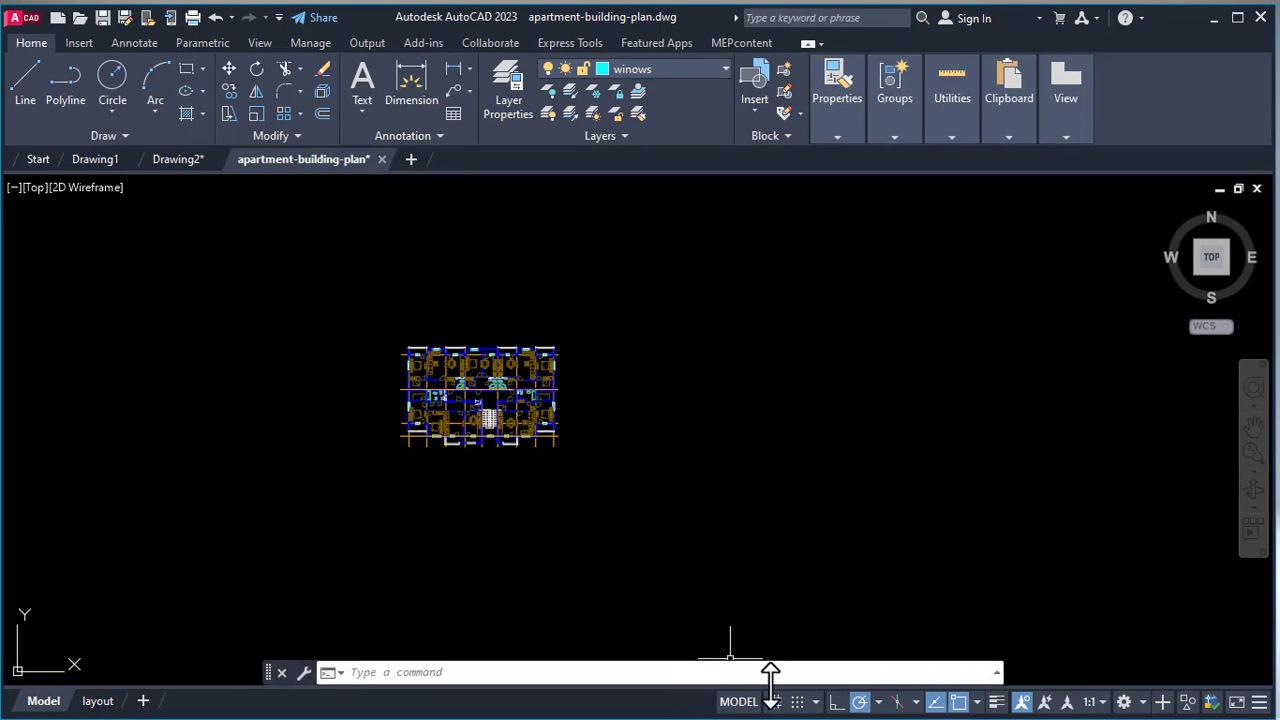
click(775, 701)
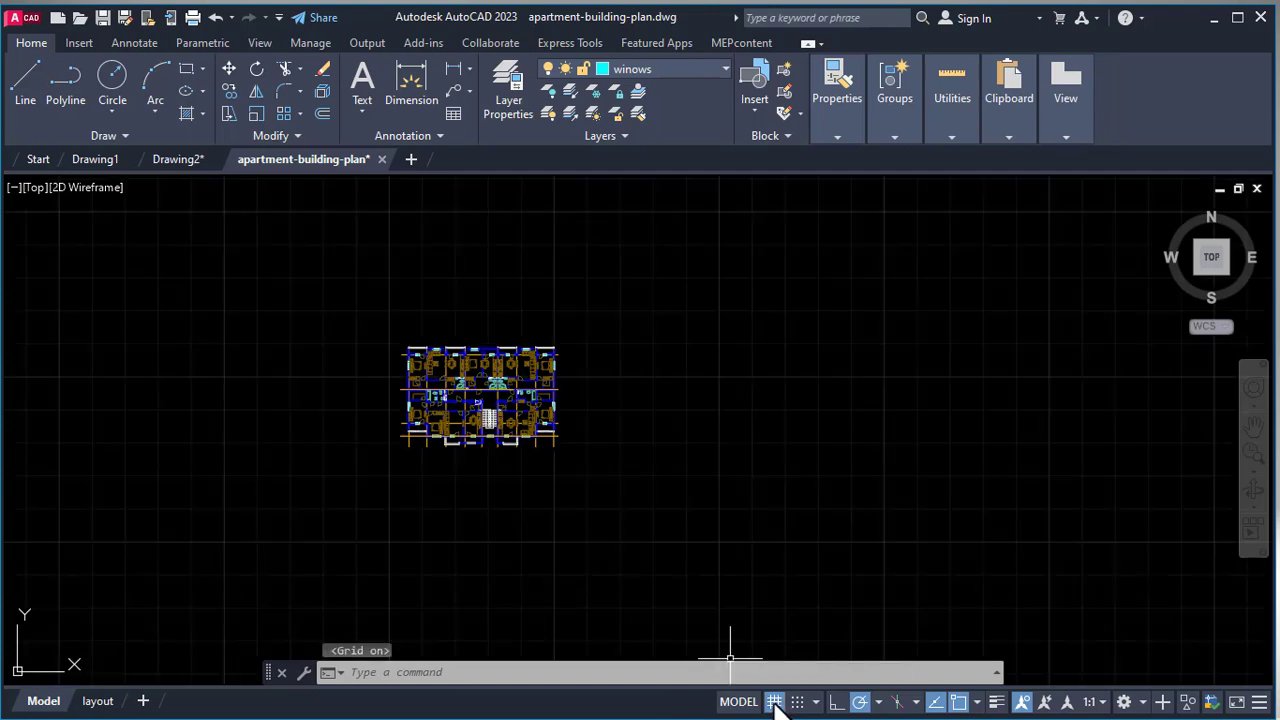
click(775, 701)
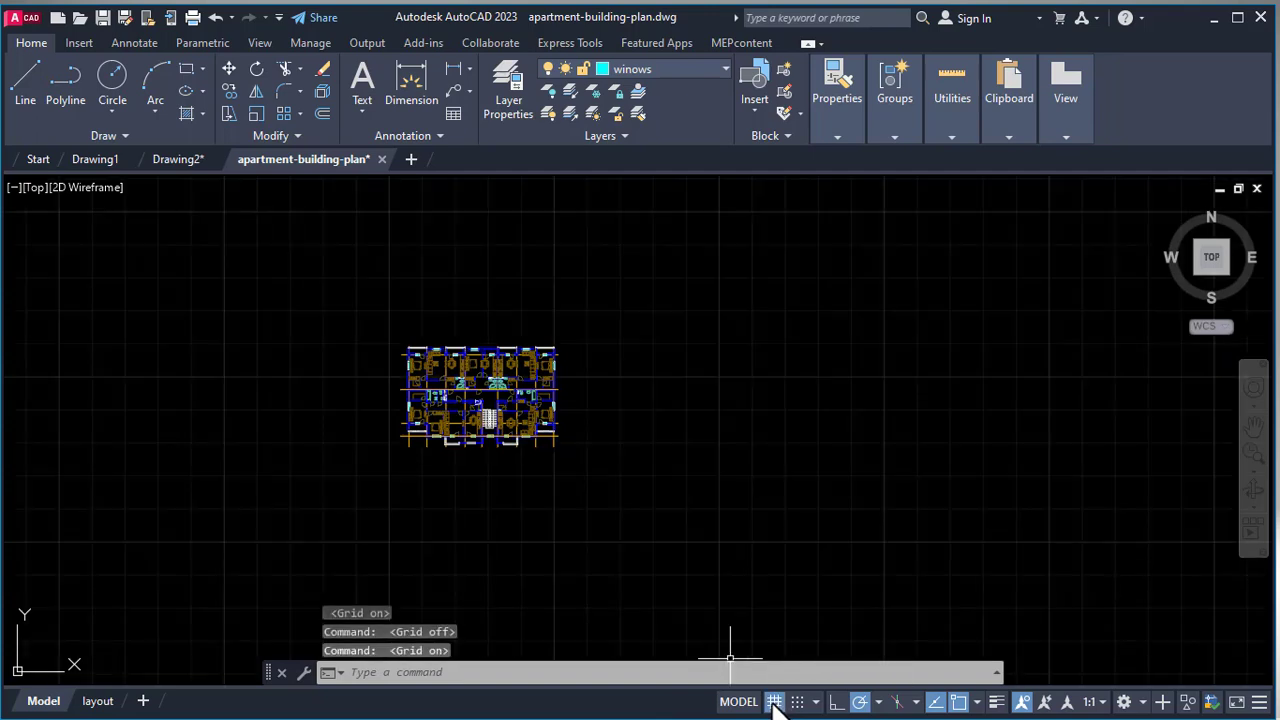
click(775, 701)
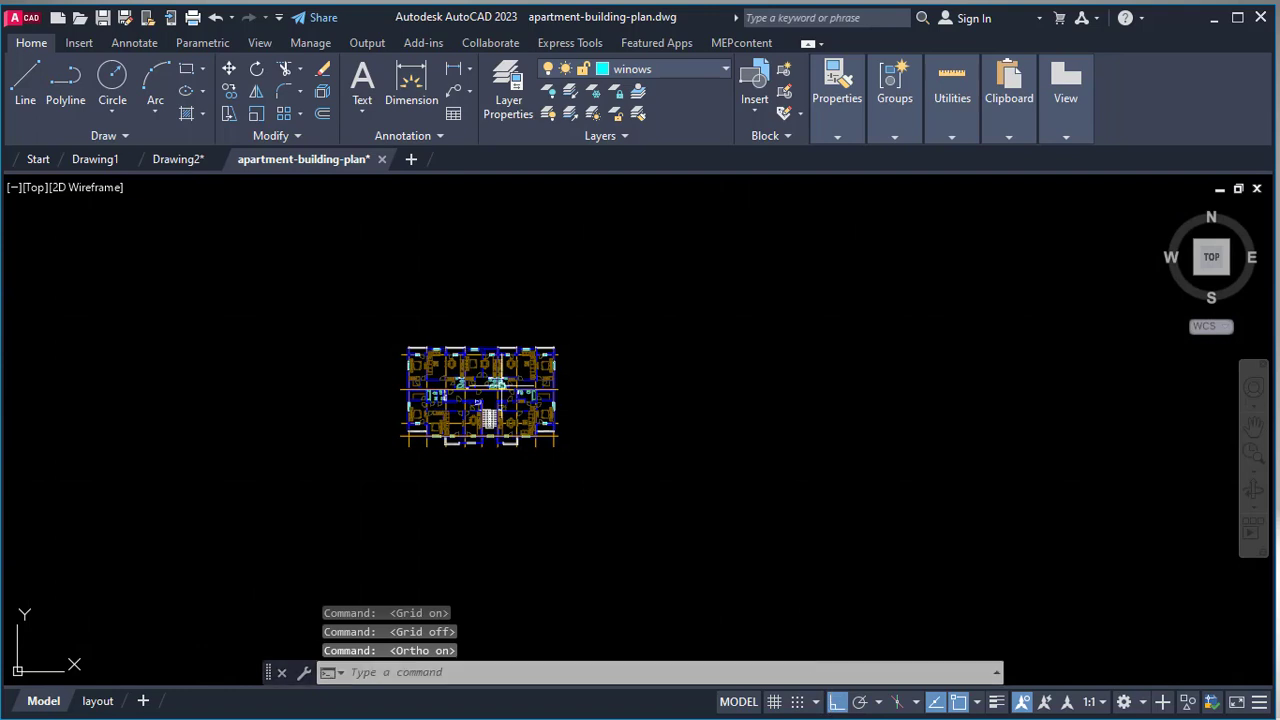
click(24, 80)
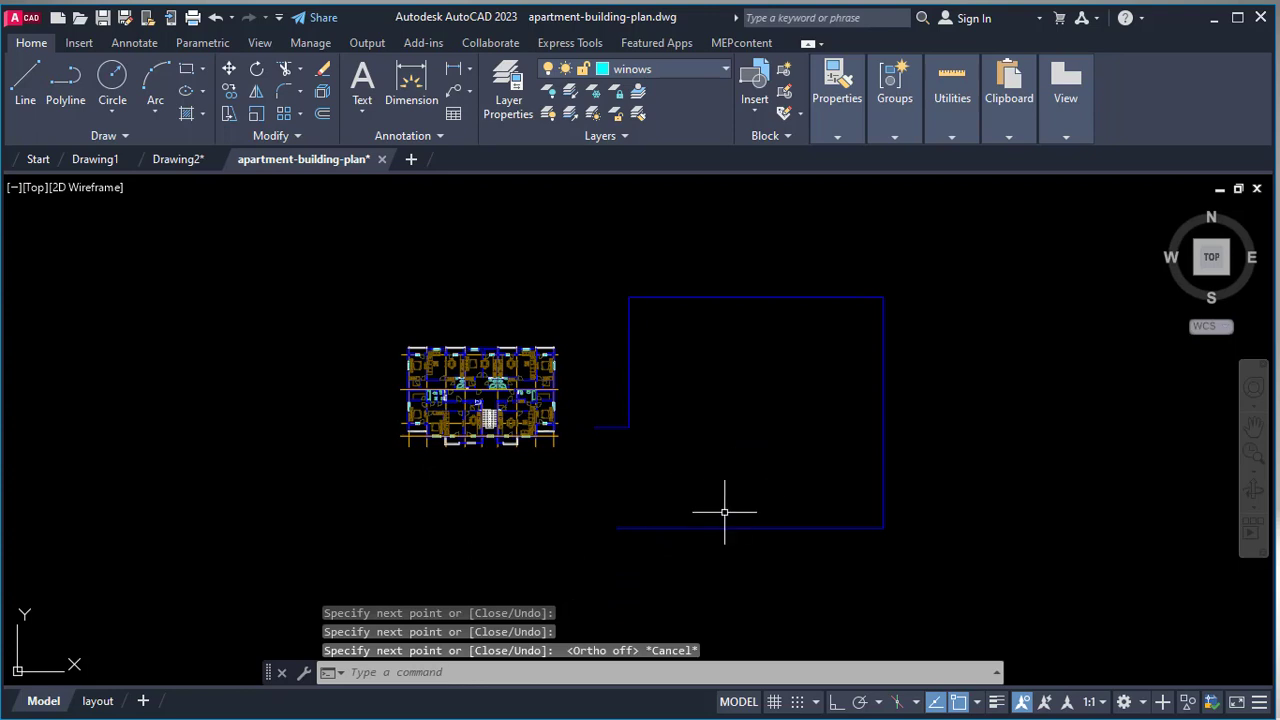
mouse_move(1033, 614)
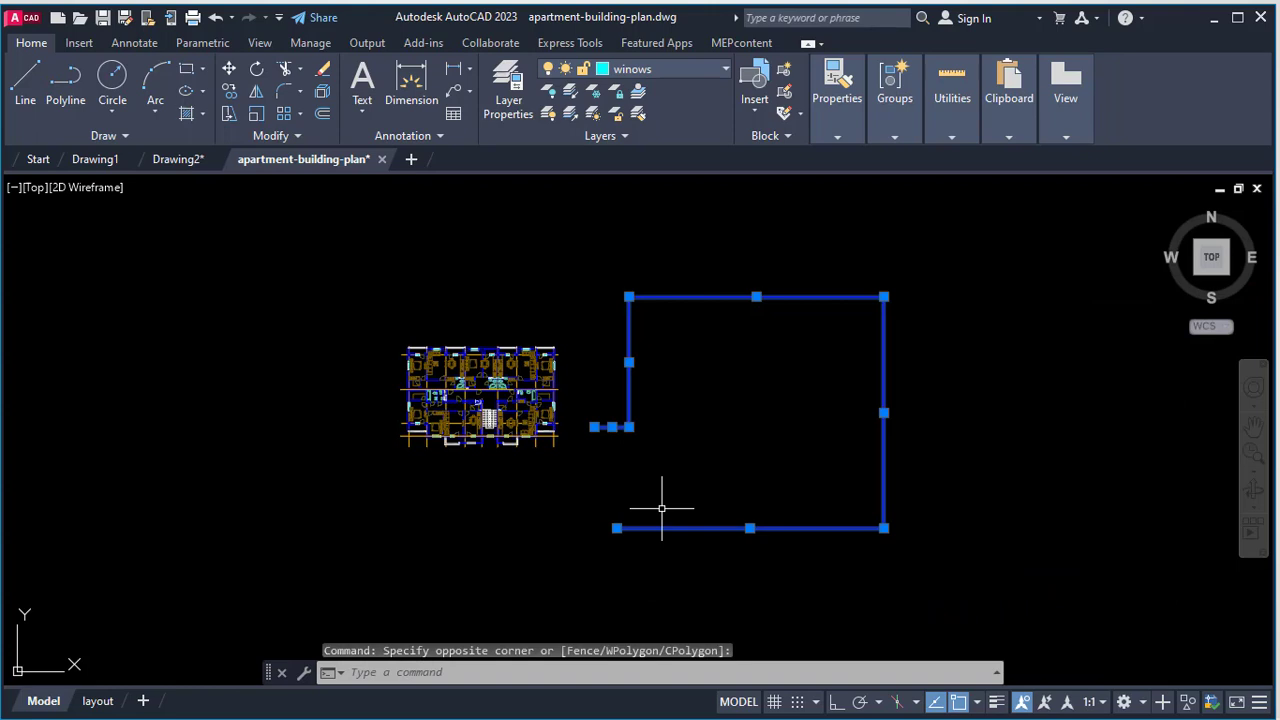
key(Delete)
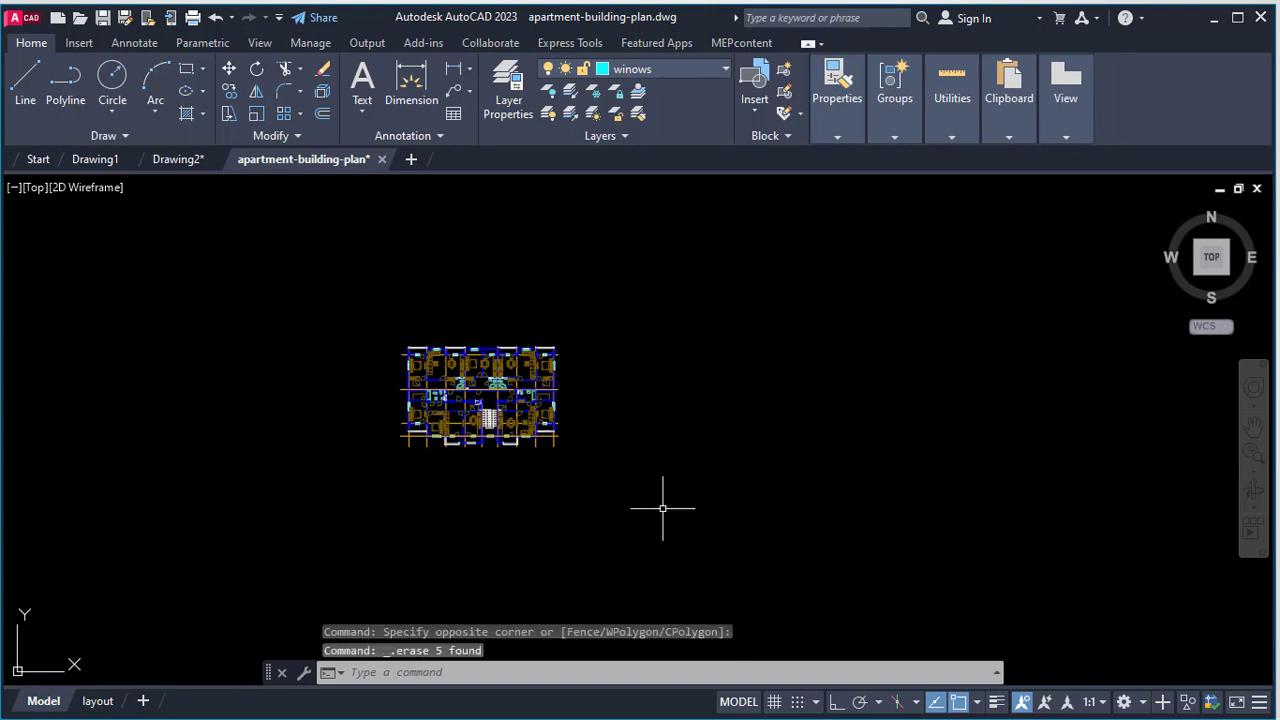